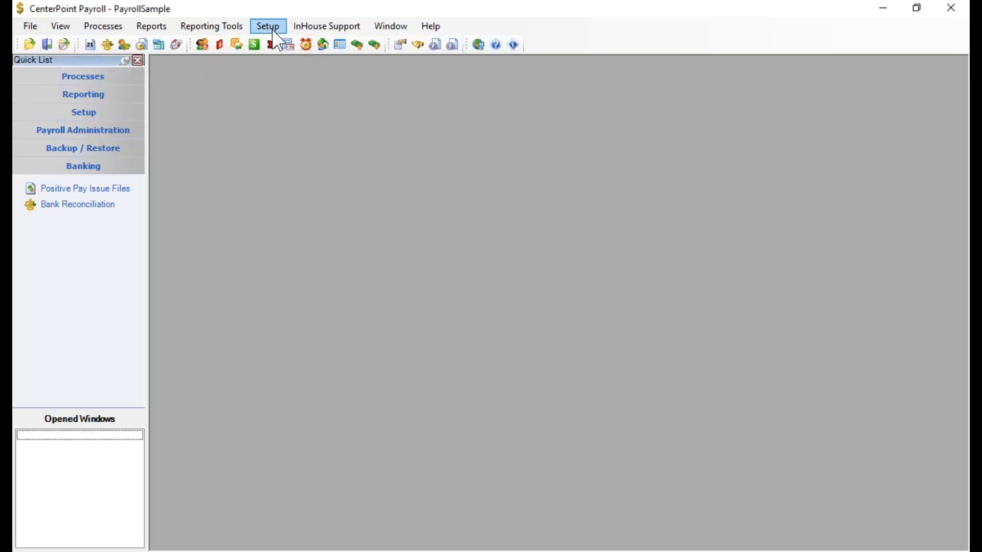
- Open the Names list from Setup > Names > Names
left_click(267, 26)
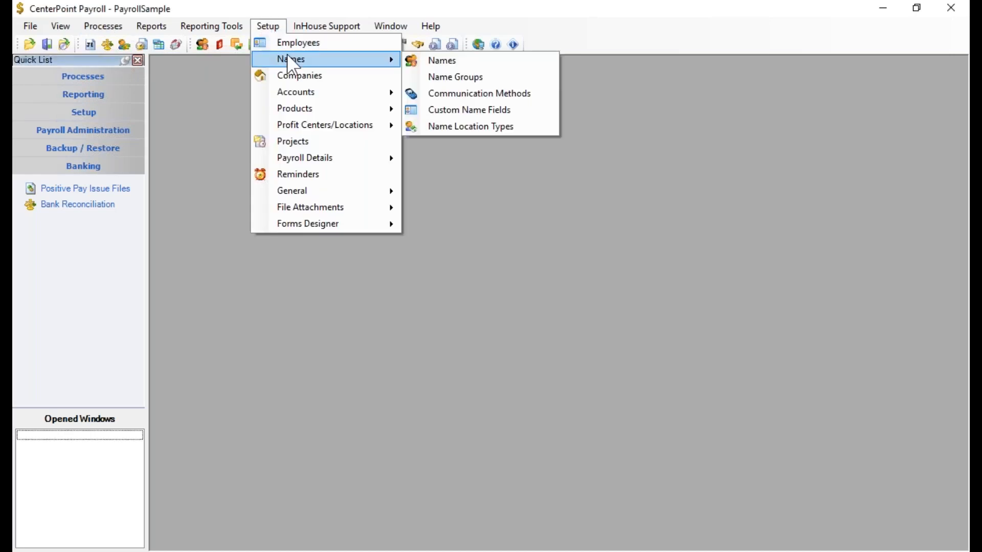
left_click(441, 60)
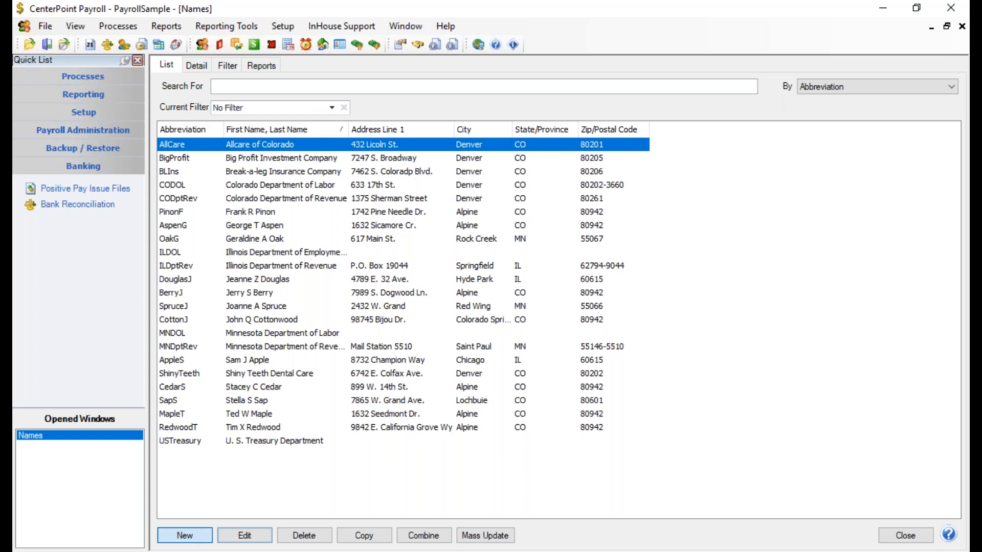
- Start a new blank name record from the Names list
left_click(183, 535)
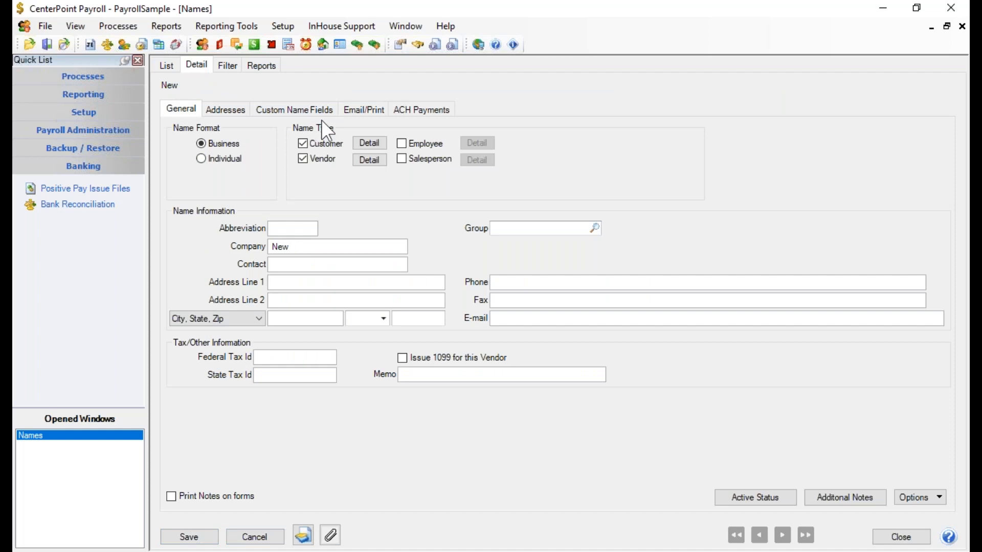
mouse_move(447, 129)
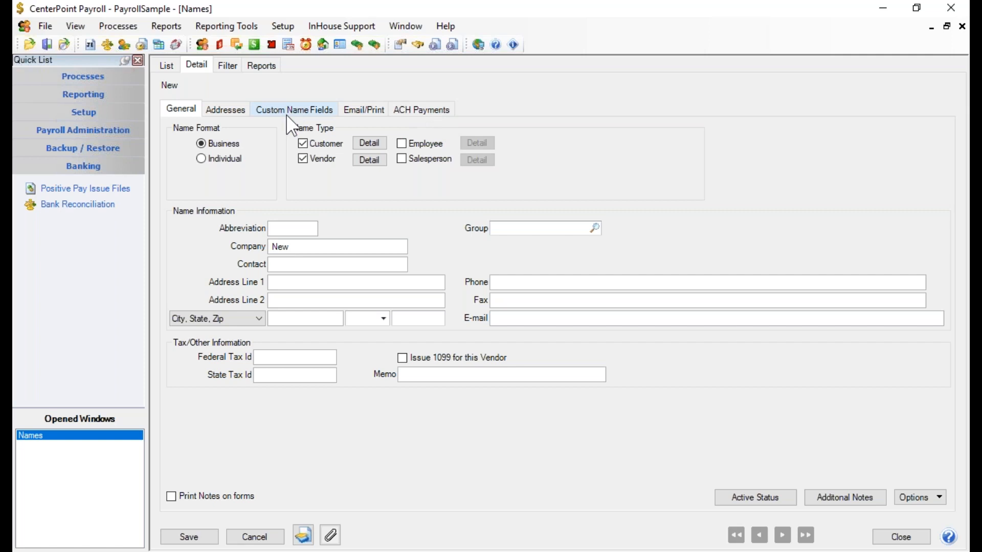
mouse_move(412, 124)
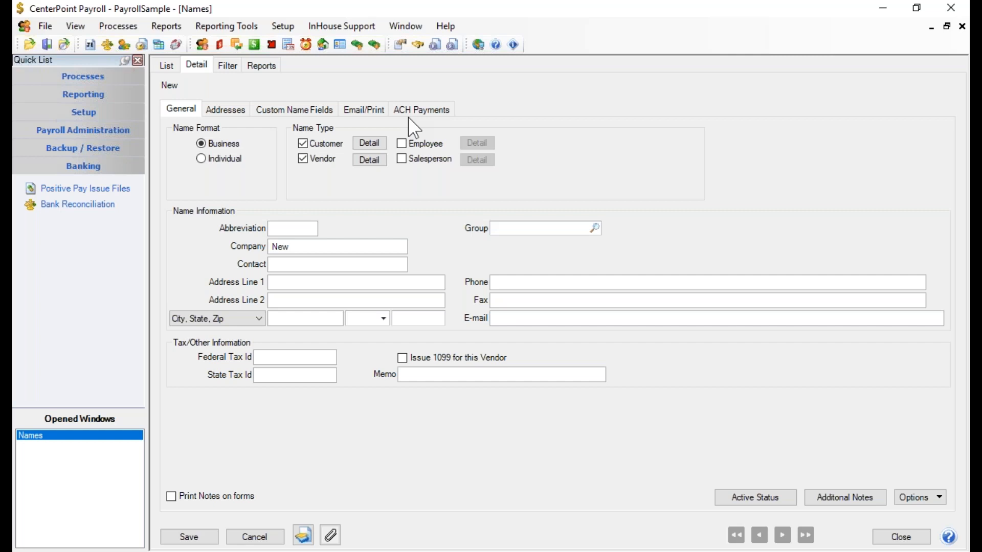
mouse_move(213, 307)
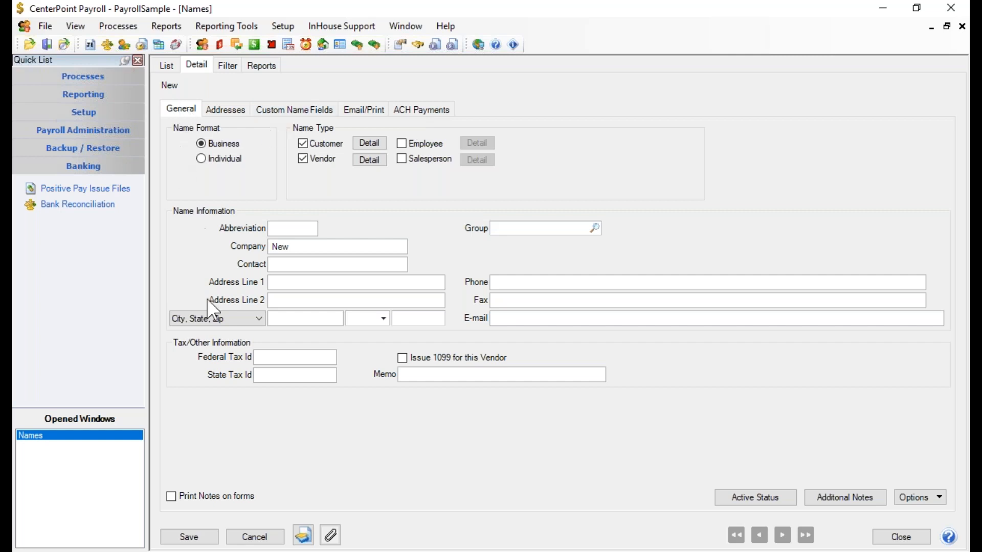
mouse_move(186, 113)
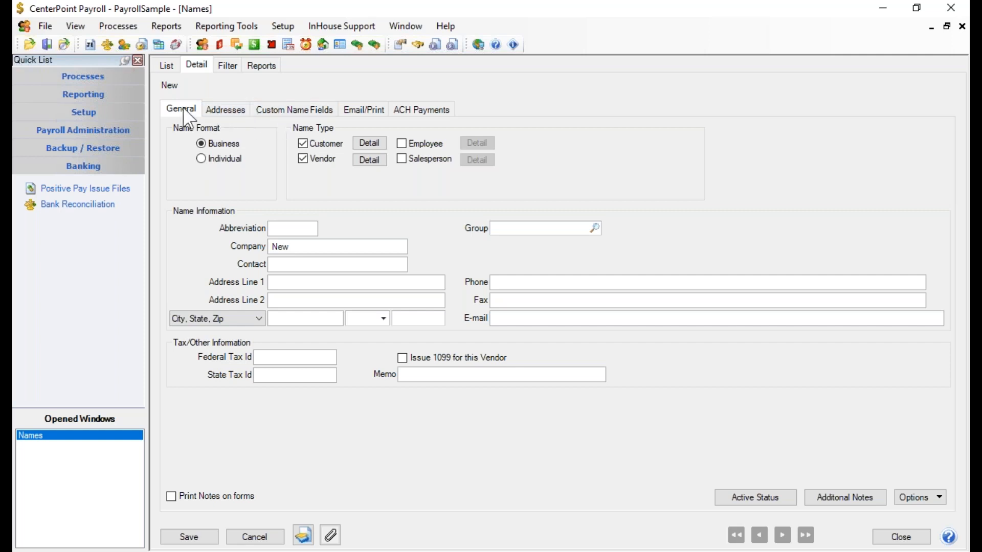
mouse_move(448, 129)
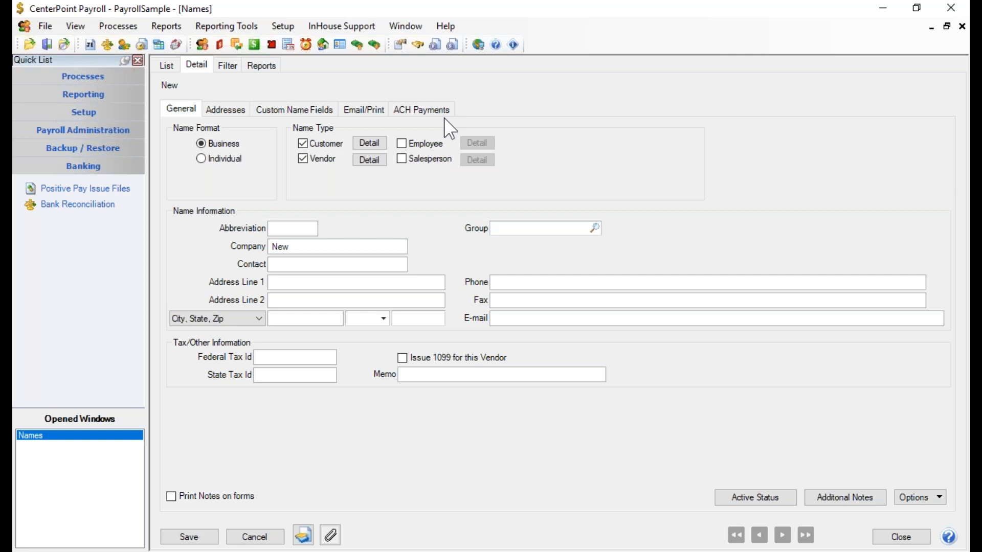
mouse_move(313, 138)
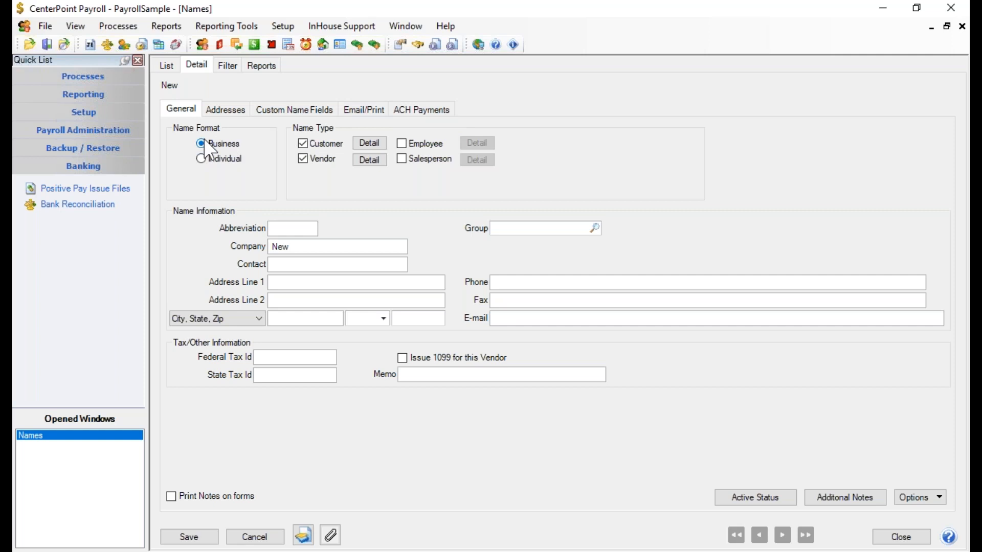
left_click(202, 144)
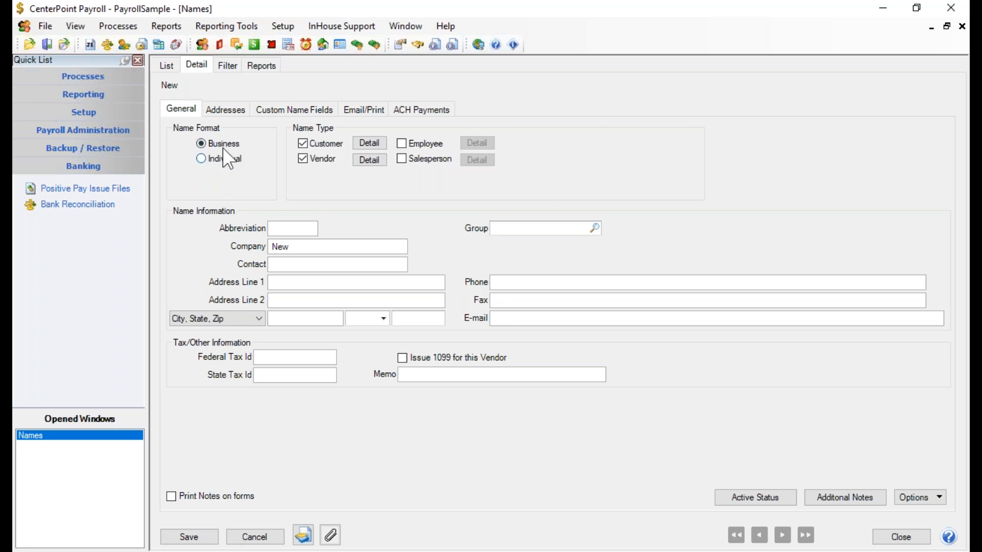
mouse_move(248, 253)
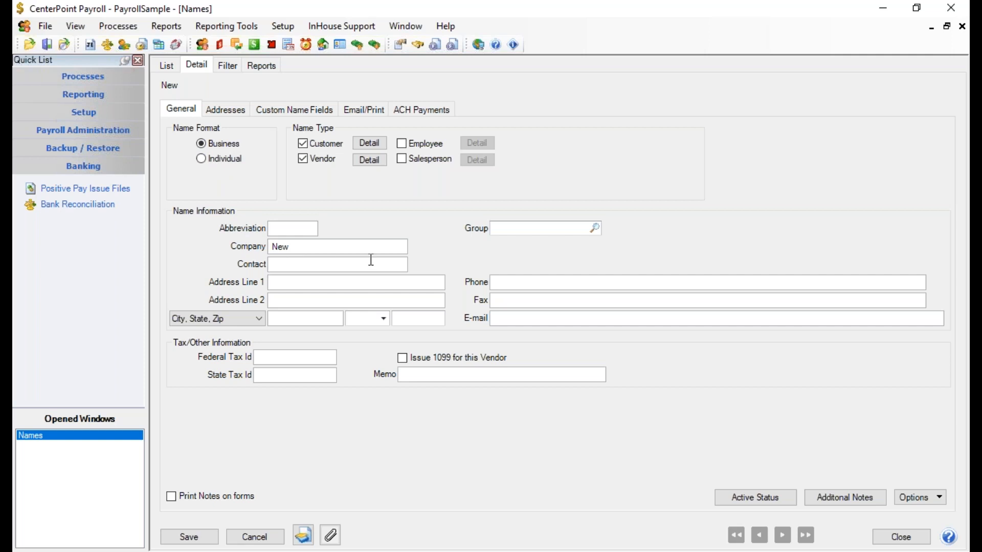
mouse_move(435, 267)
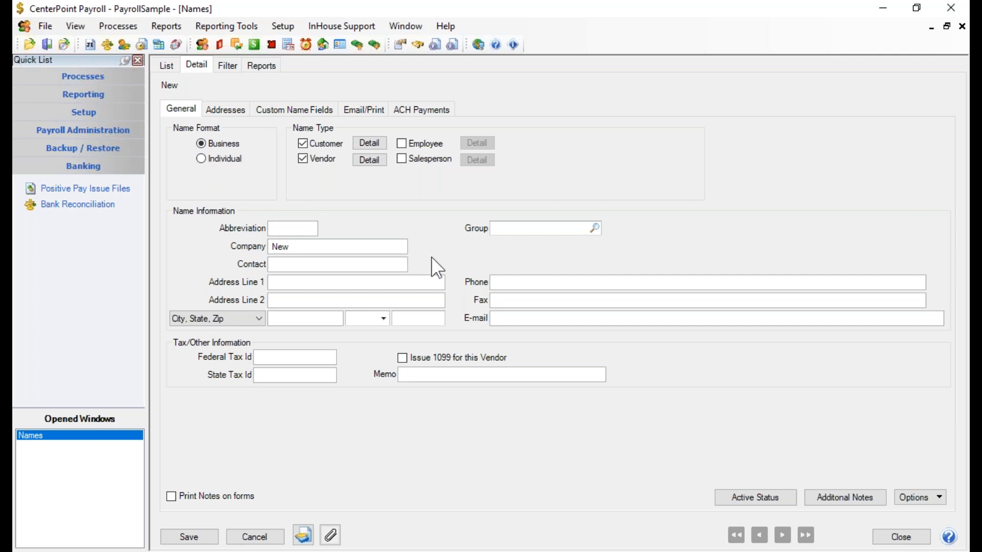
left_click(201, 159)
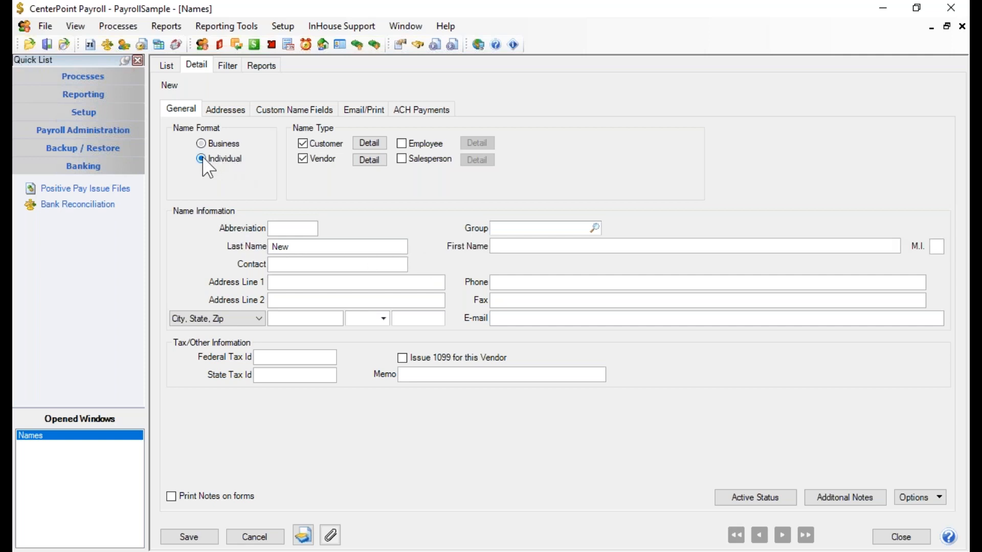
left_click(201, 158)
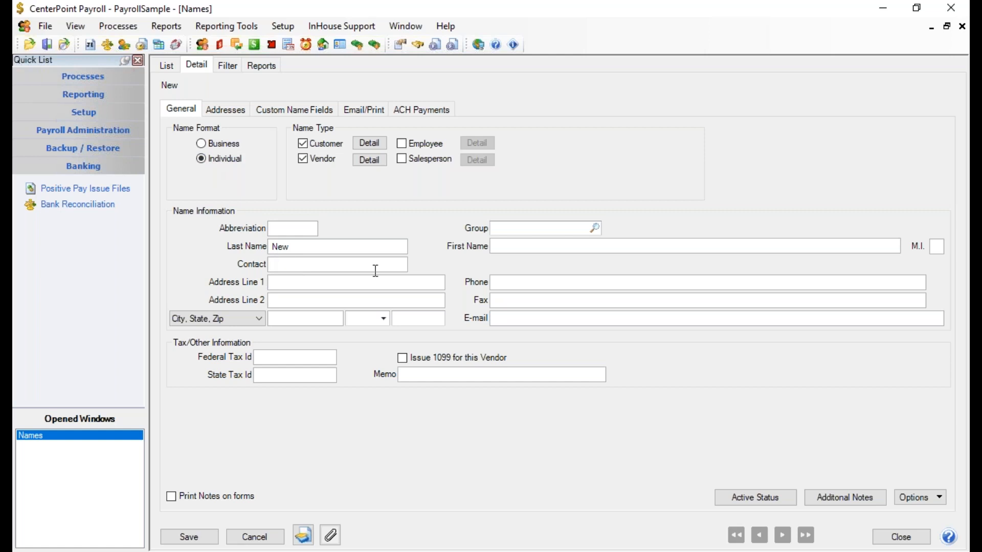
mouse_move(617, 274)
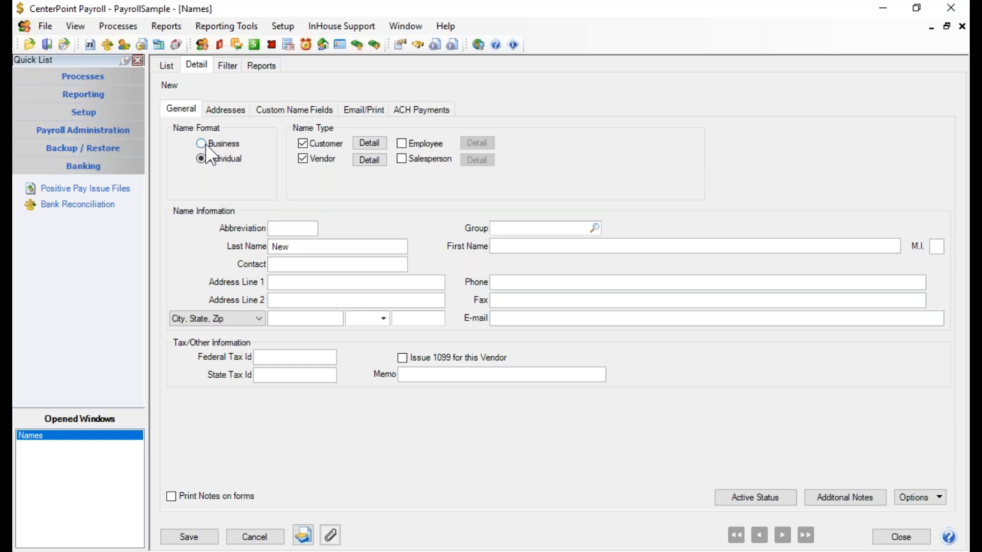
left_click(201, 143)
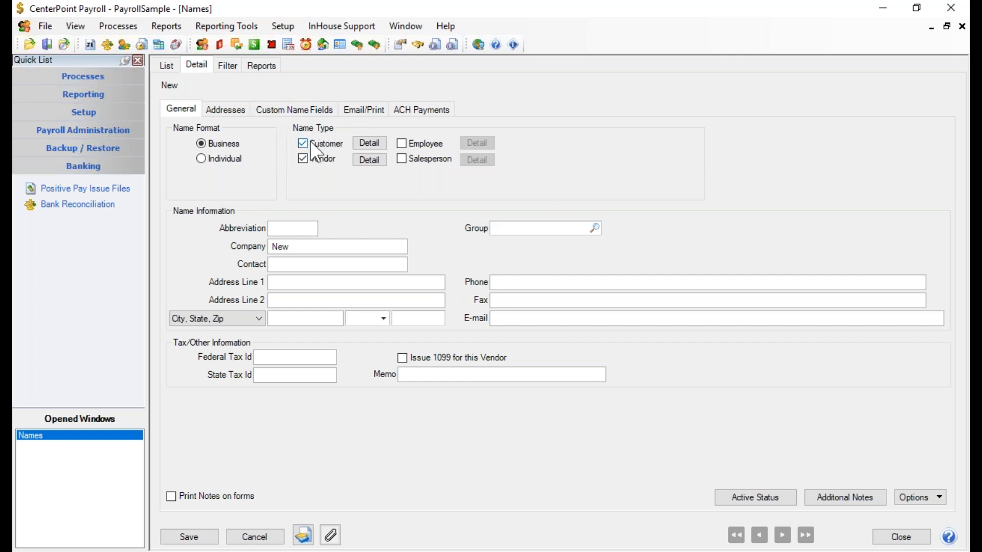
- Uncheck Customer so the record is a vendor only
left_click(303, 143)
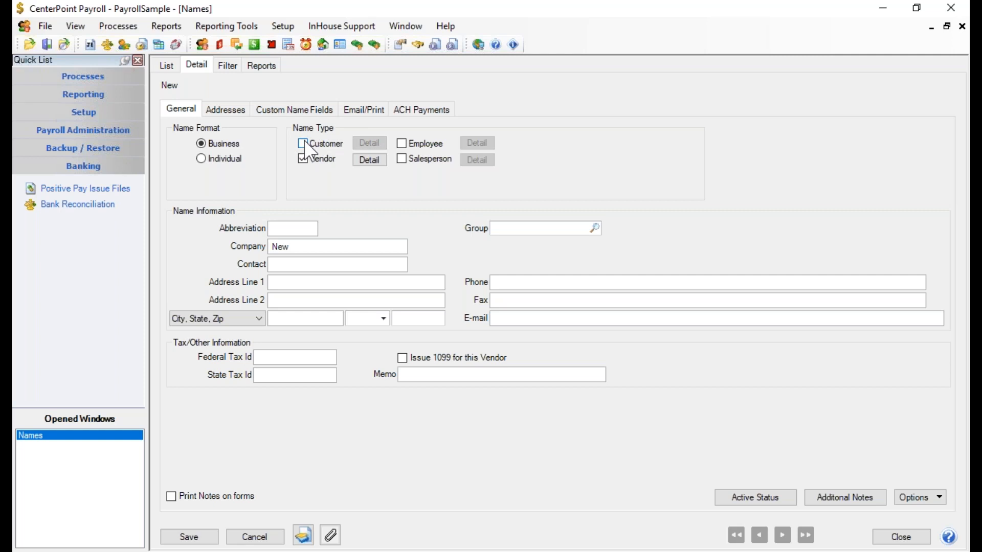
right_click(325, 143)
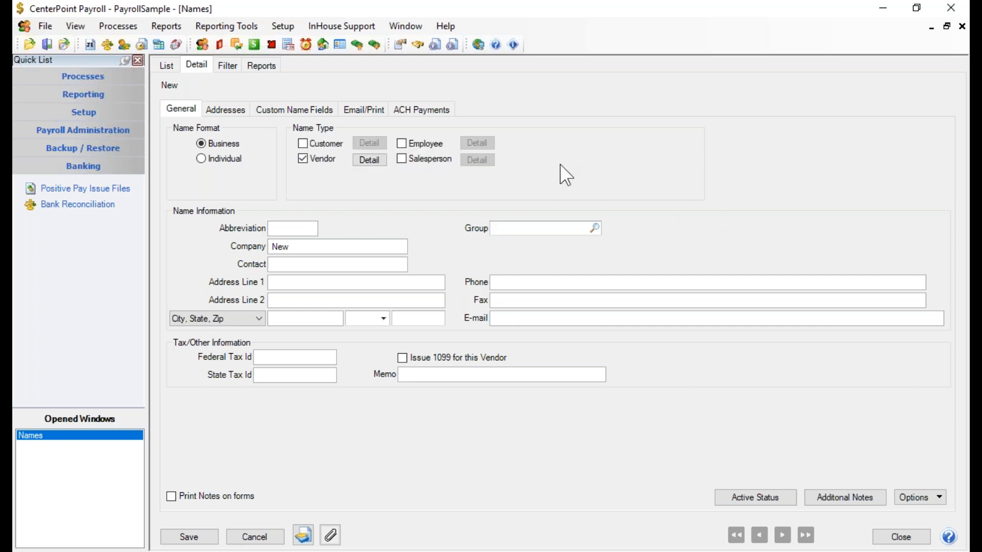
mouse_move(587, 129)
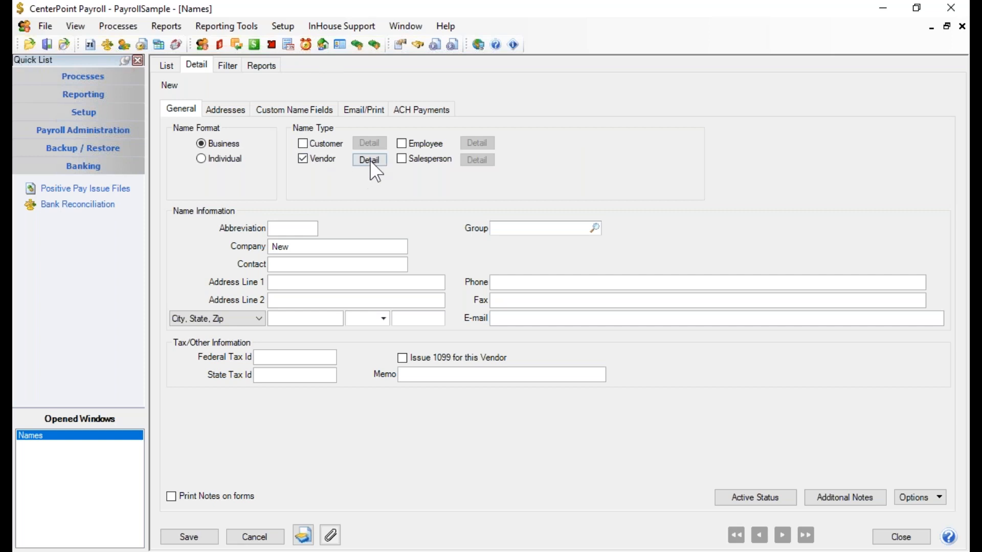
left_click(369, 161)
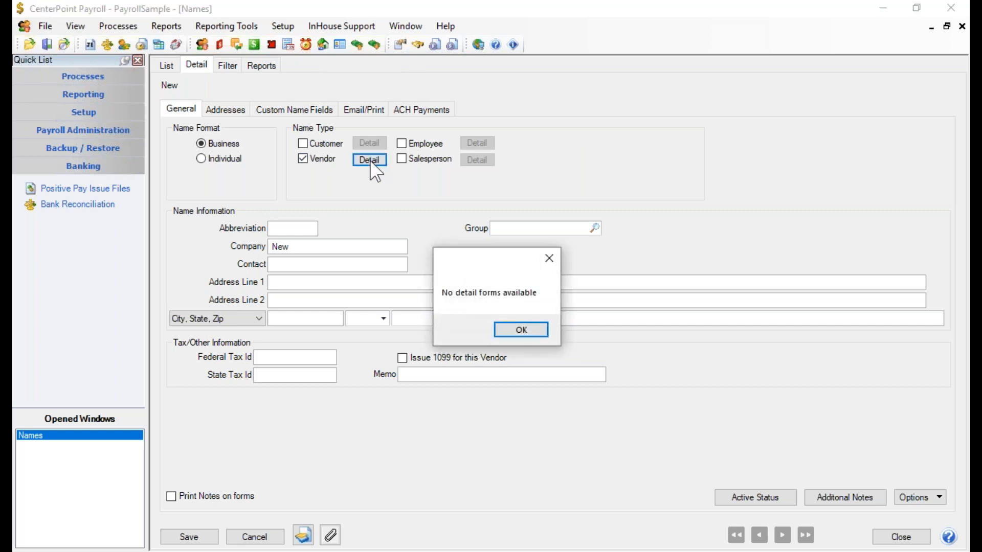
mouse_move(520, 330)
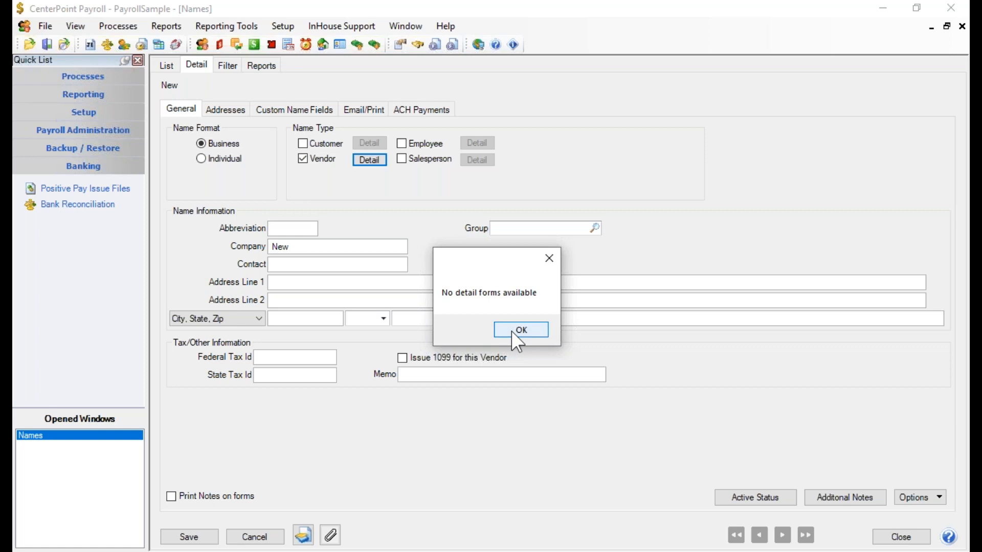
left_click(520, 330)
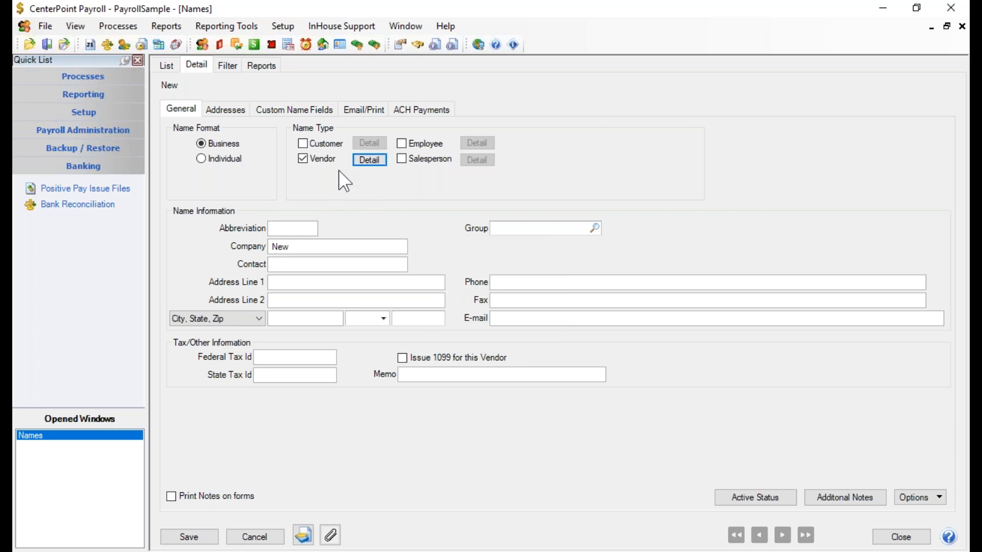
mouse_move(364, 180)
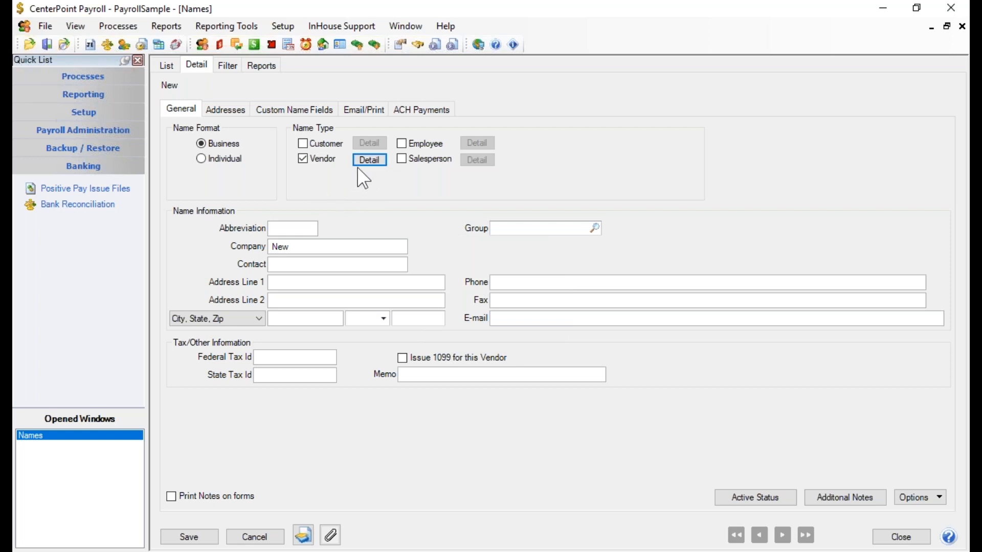
mouse_move(378, 153)
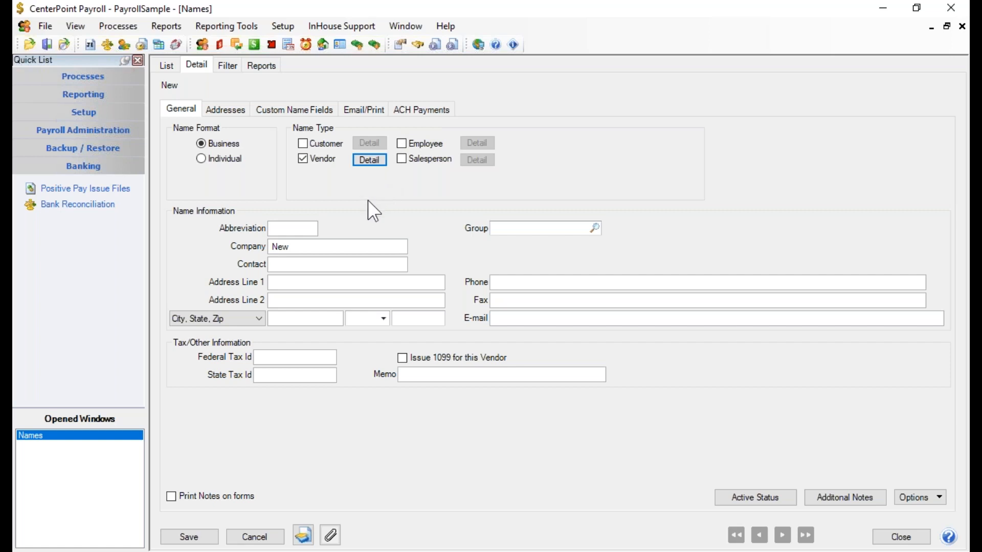
left_click(293, 228)
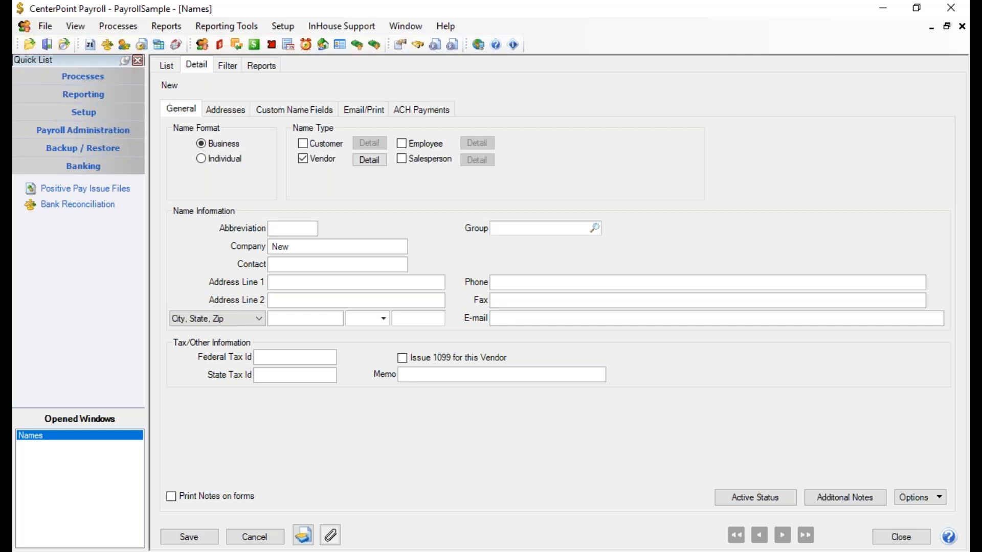
left_click(293, 228)
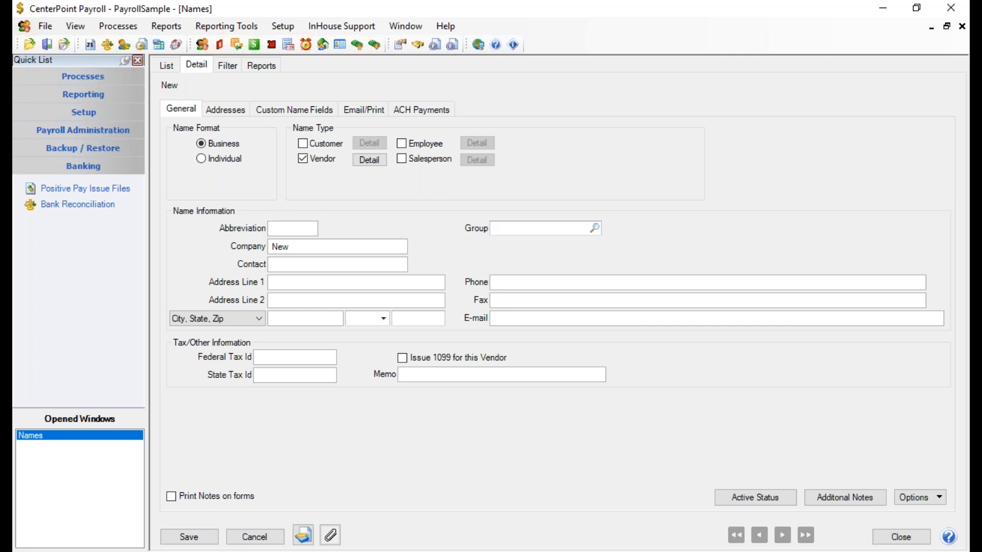
left_click(292, 227)
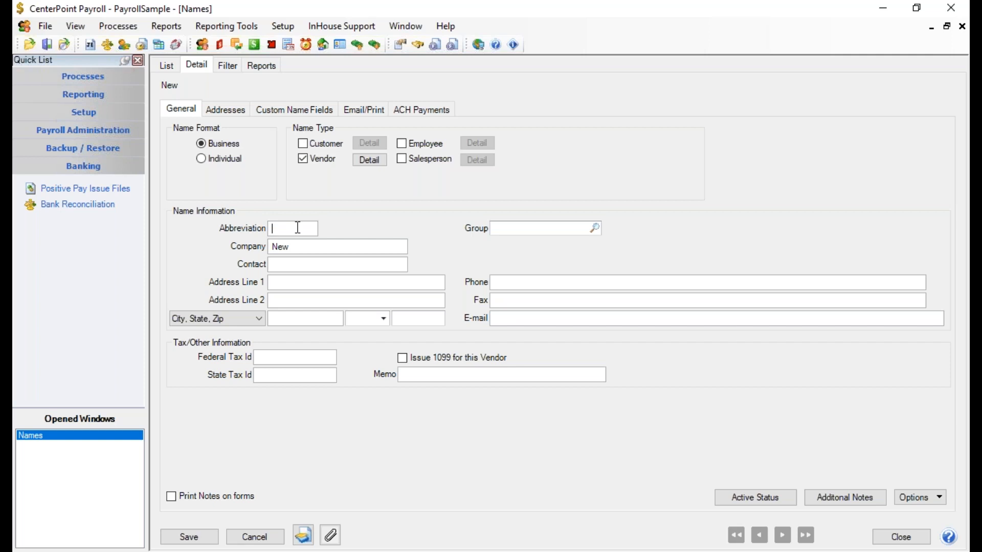
- Enter 'Healthy' as the vendor's abbreviation, leaving duplicates allowed
right_click(292, 227)
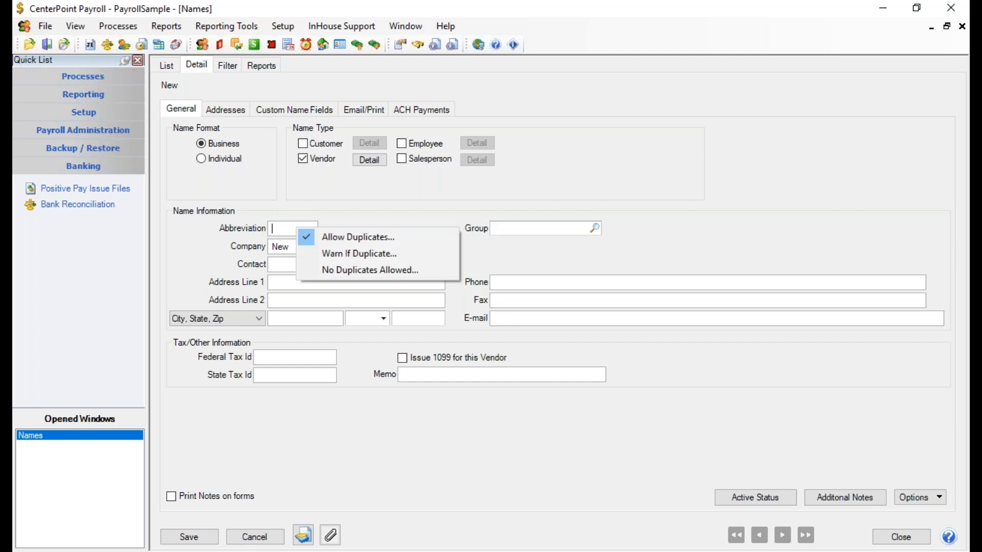
mouse_move(359, 254)
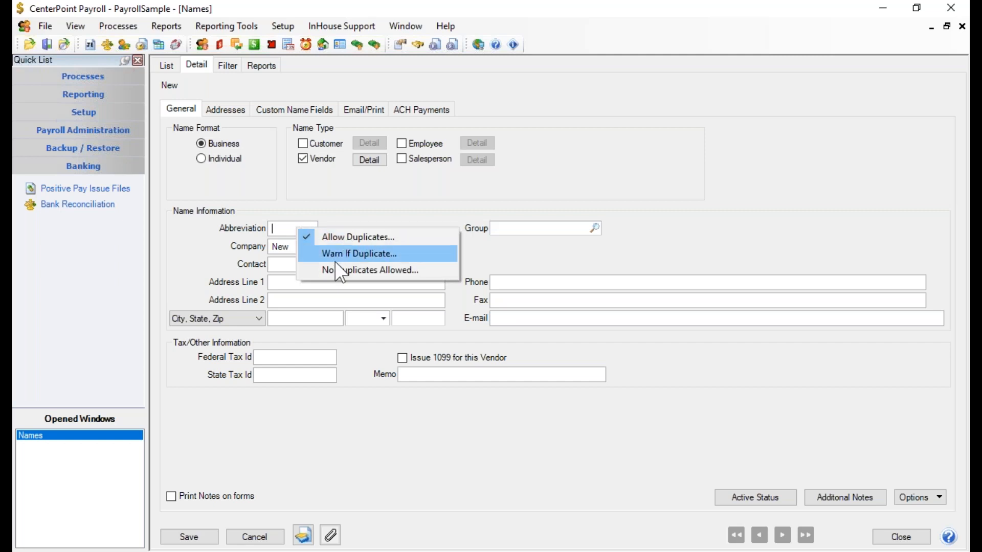
mouse_move(351, 272)
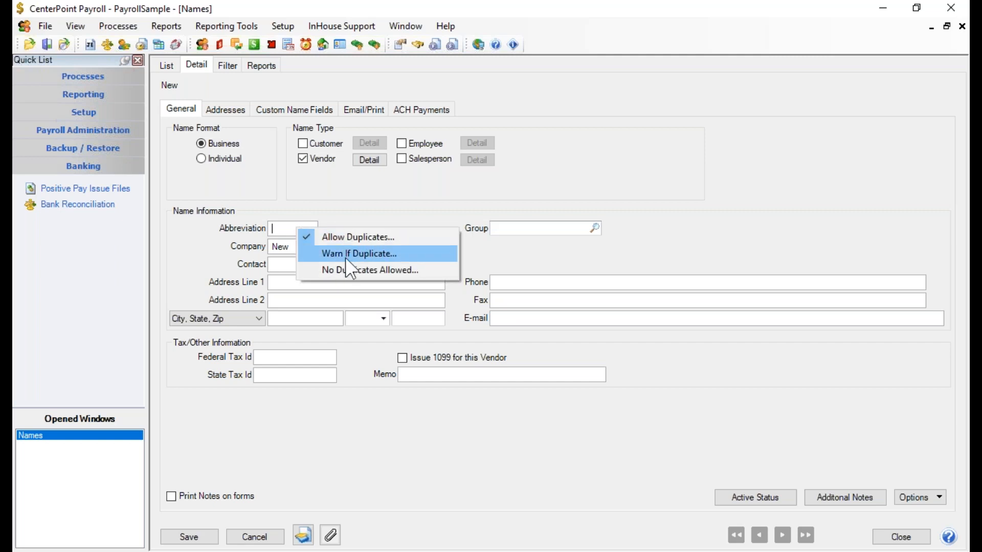
mouse_move(349, 270)
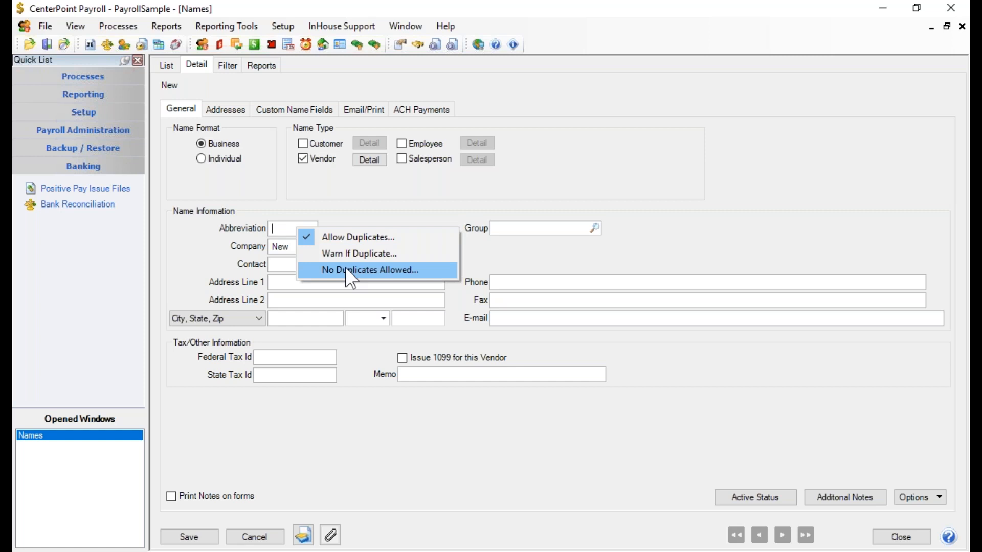
left_click(371, 270)
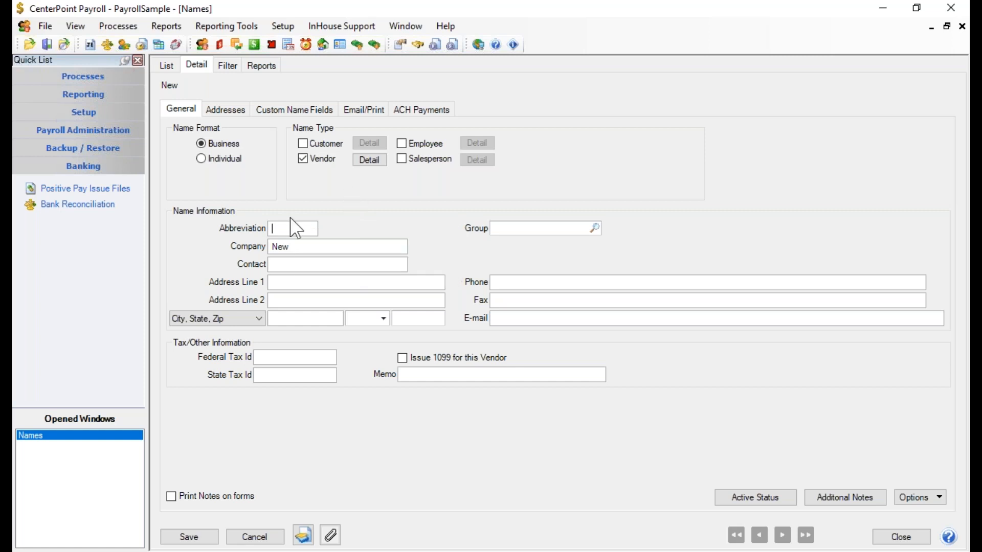
type("H")
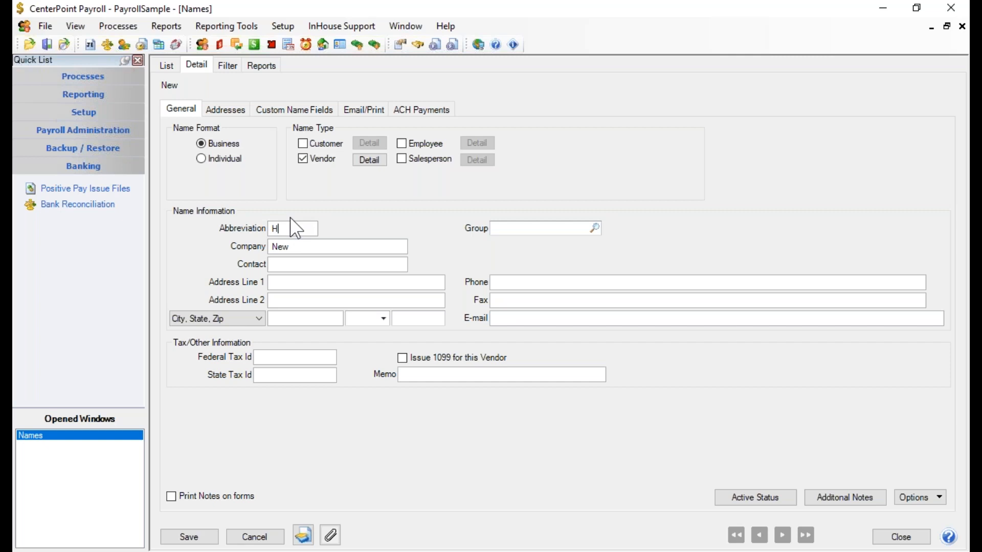
type("ealt")
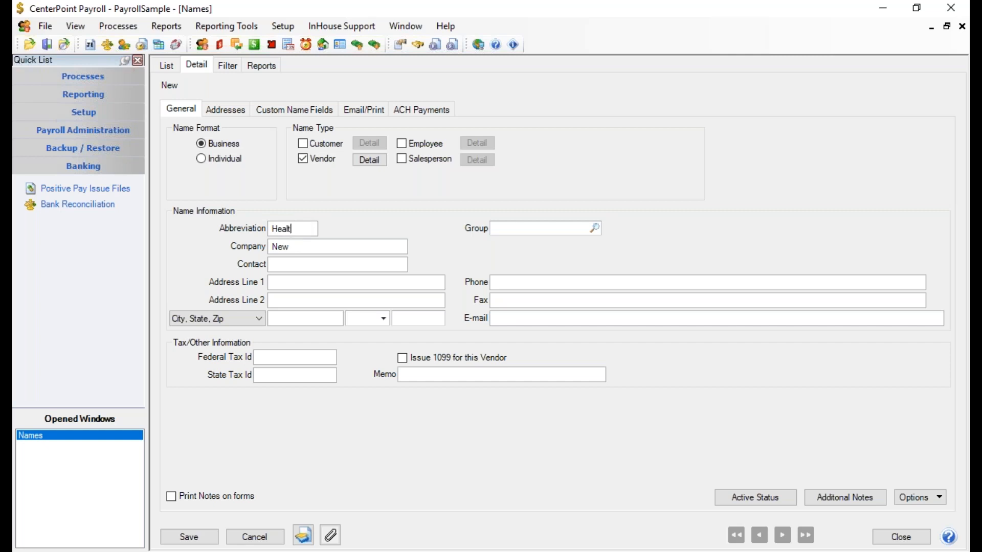
type("hy")
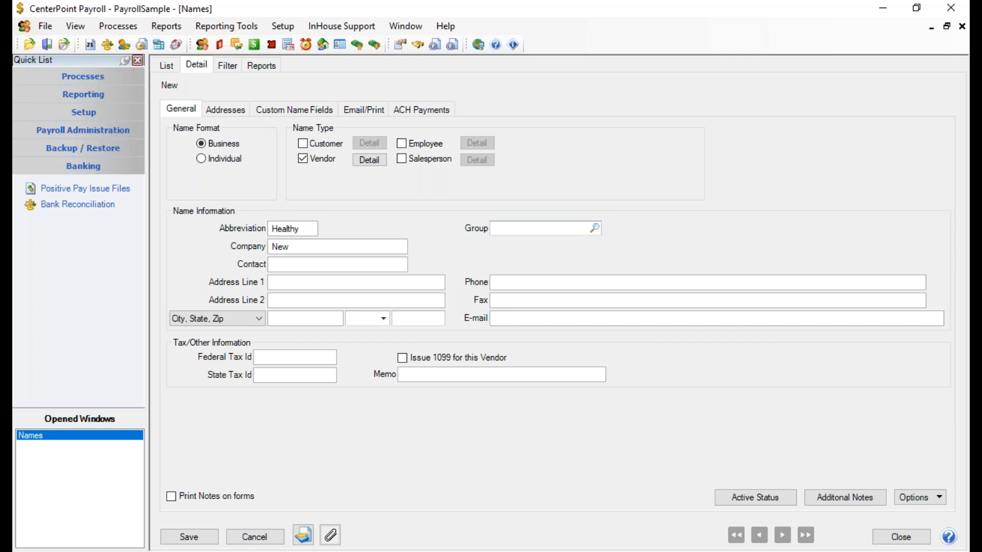
left_click(292, 228)
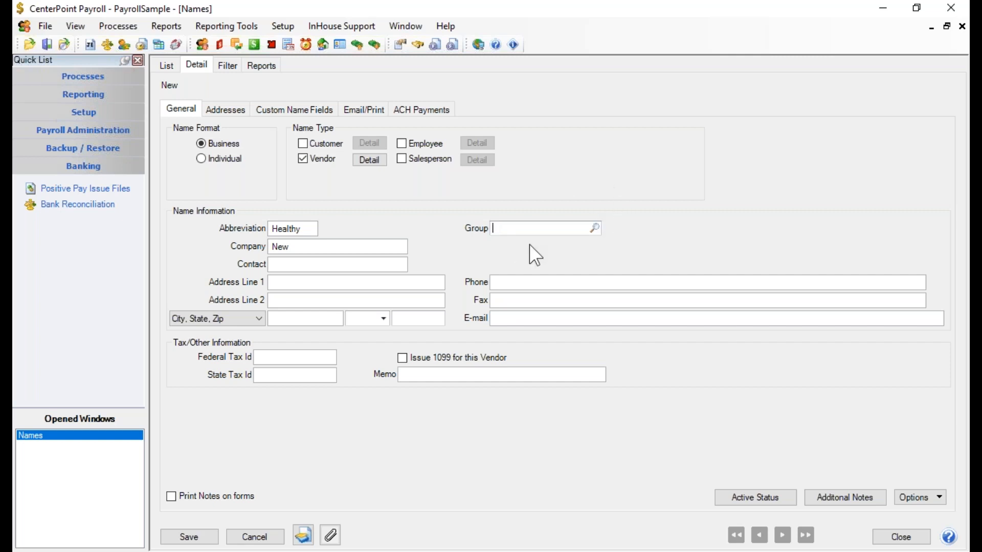
mouse_move(551, 232)
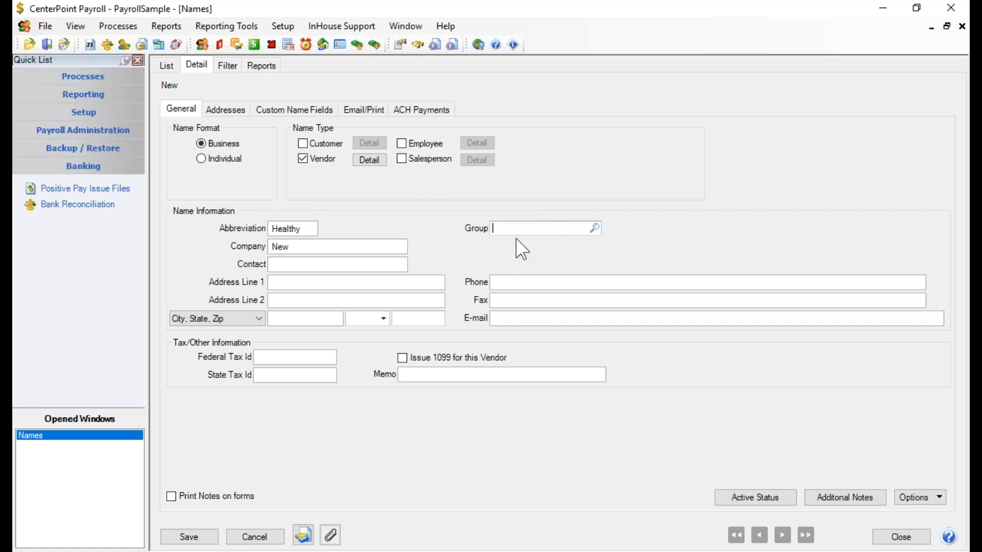
- Create and save a new name group called 'Payroll Vendors' from the Group lookup
left_click(595, 227)
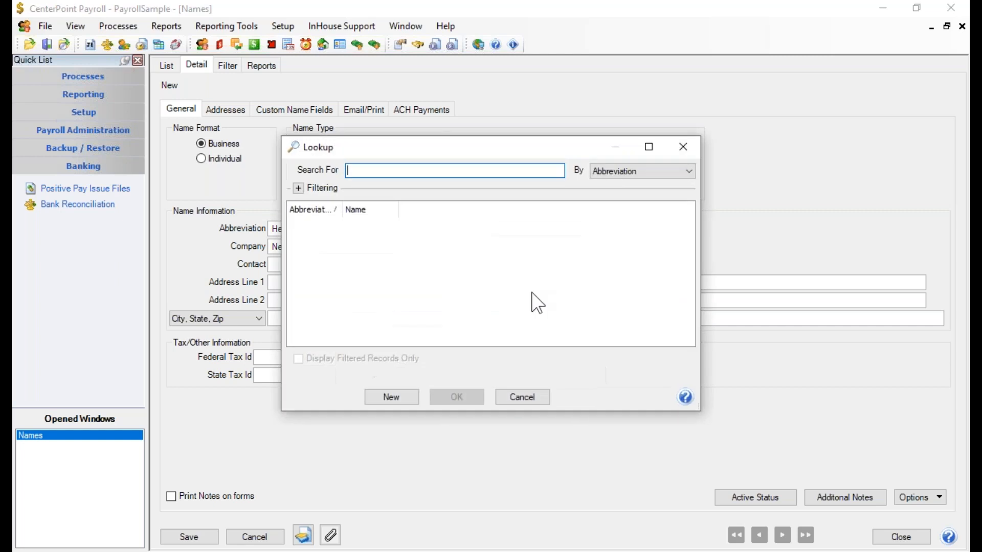
left_click(390, 397)
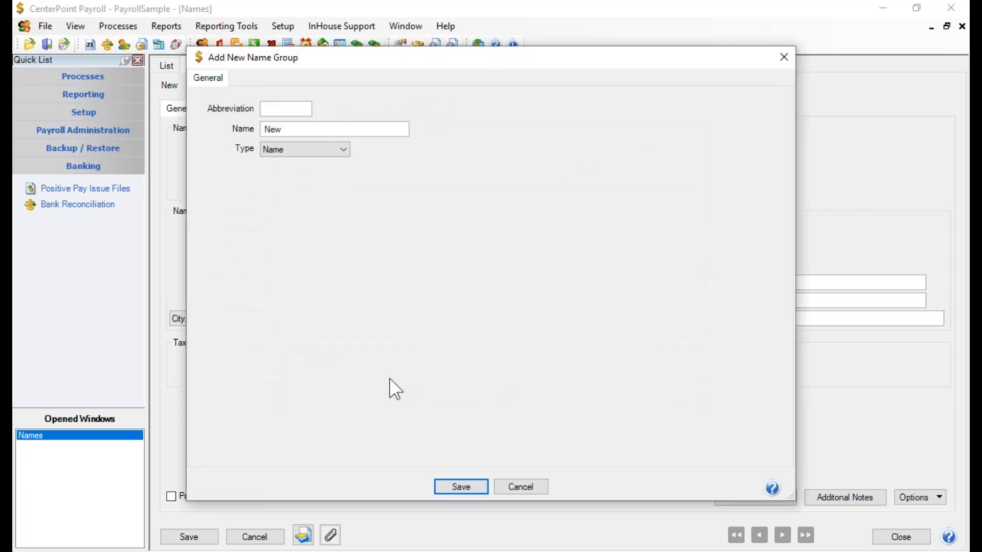
type("Payroll Ve")
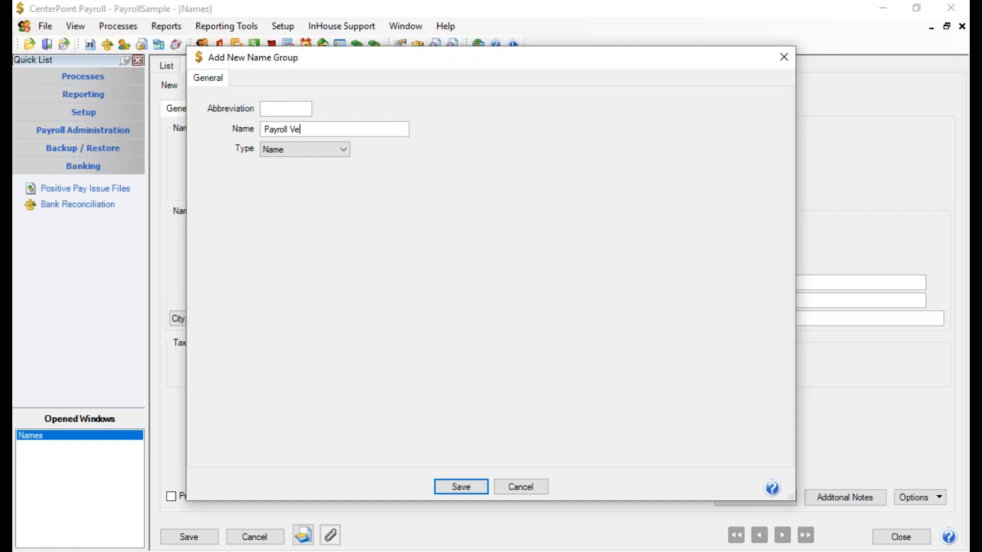
type("ndors")
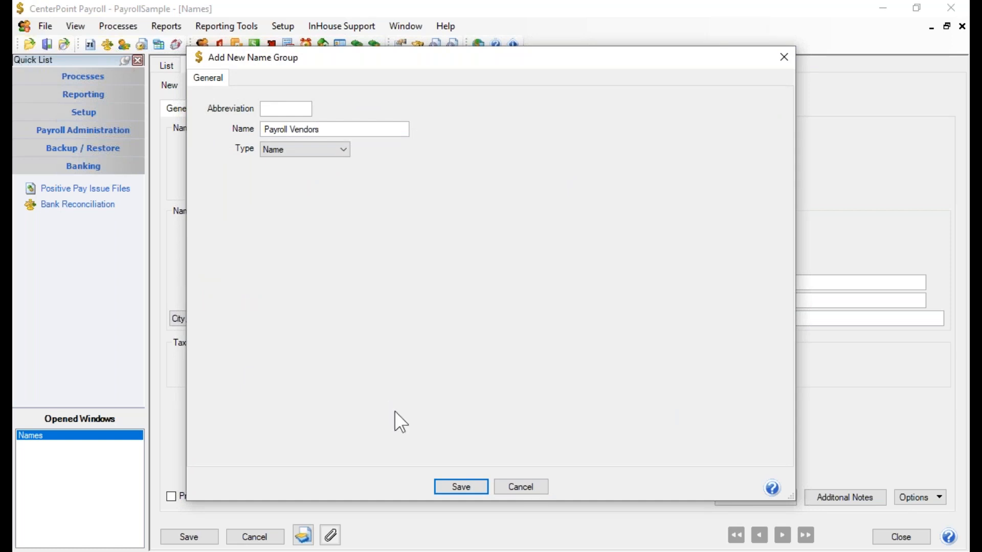
left_click(461, 486)
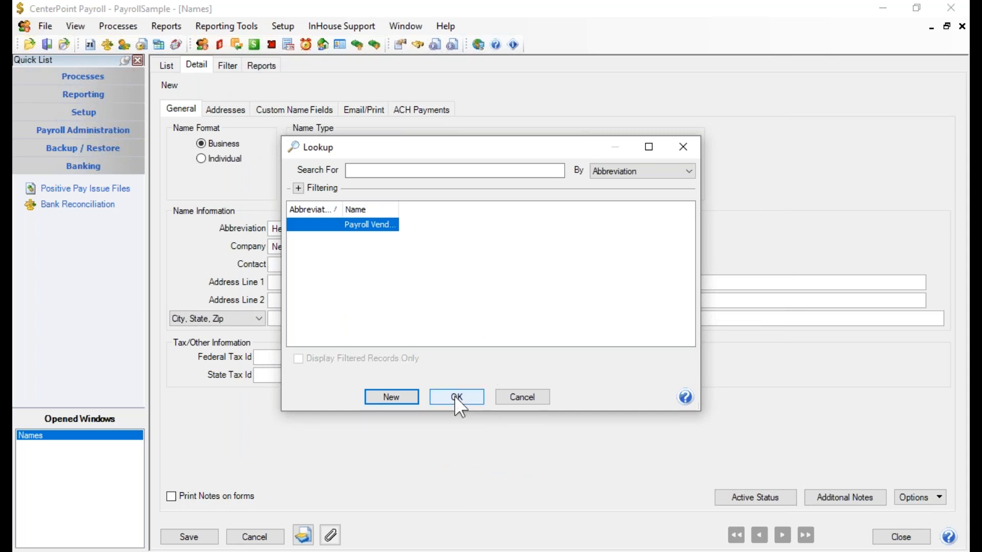
- Select Payroll Vendors in the lookup as the vendor's group
left_click(456, 397)
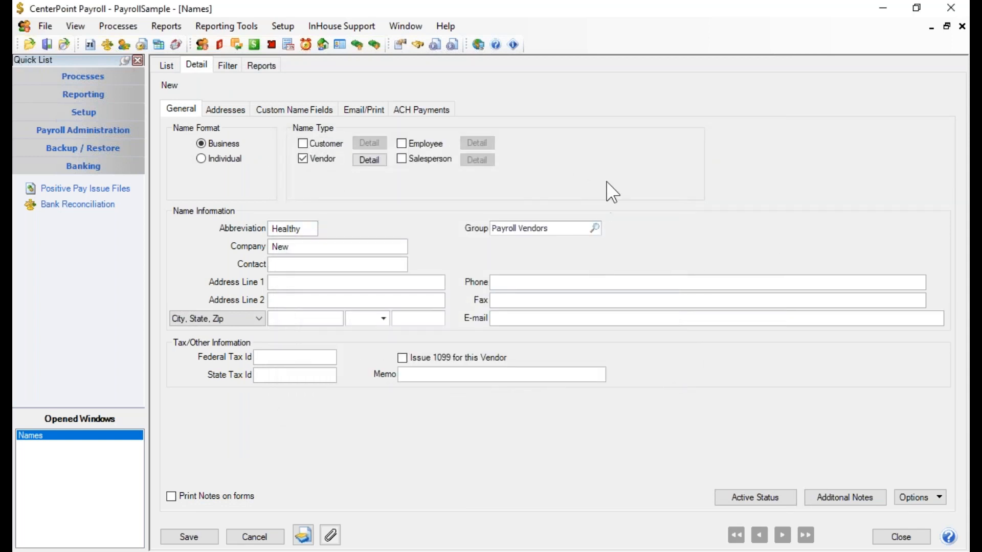
mouse_move(522, 232)
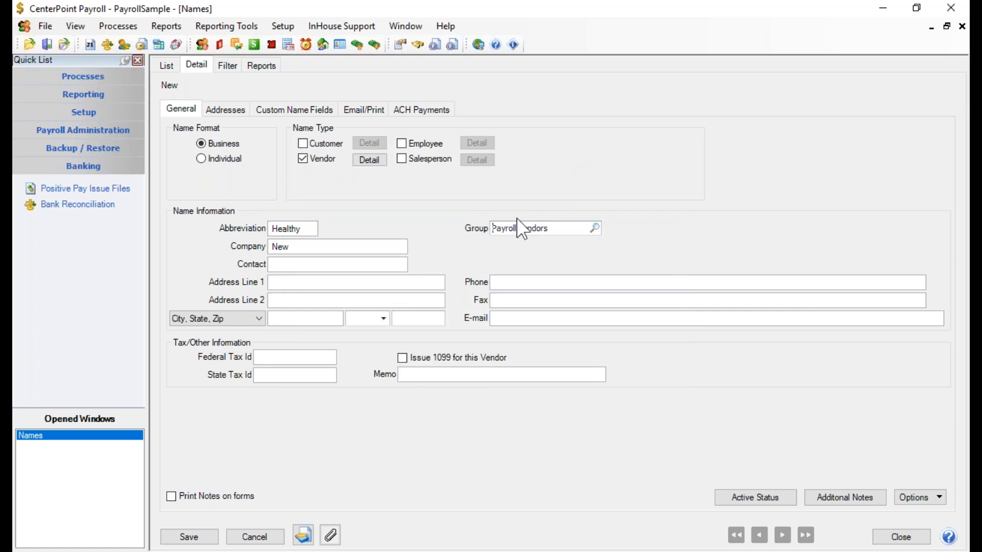
mouse_move(529, 249)
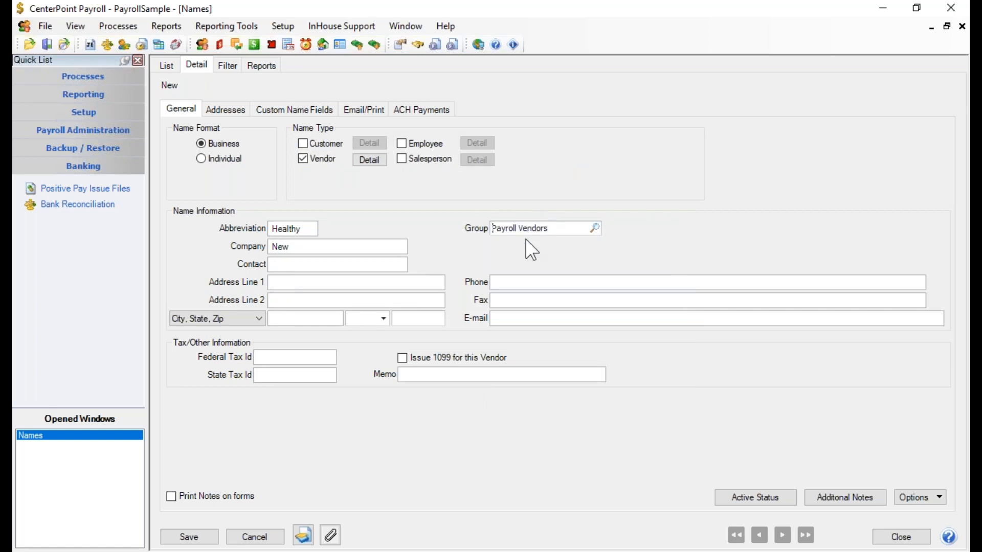
left_click(495, 228)
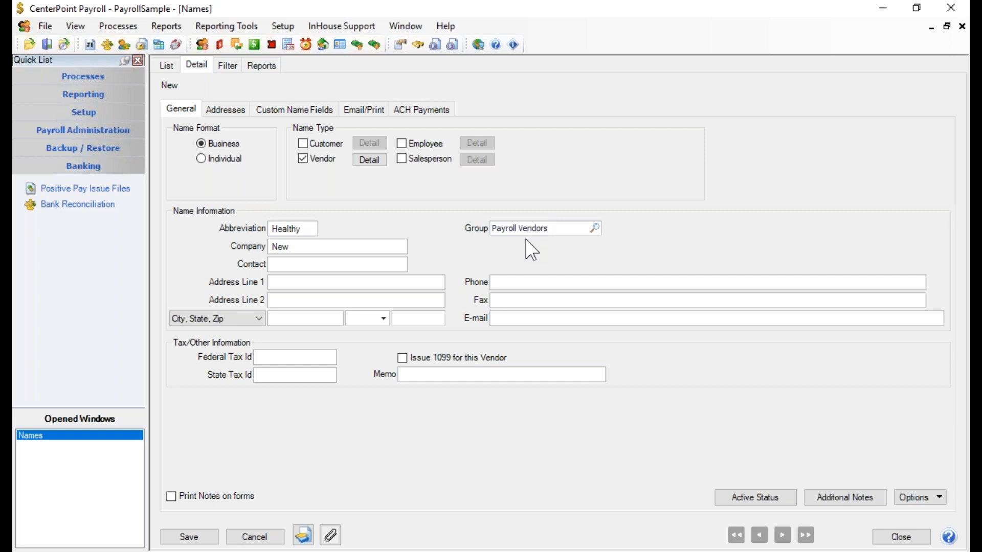
left_click(497, 228)
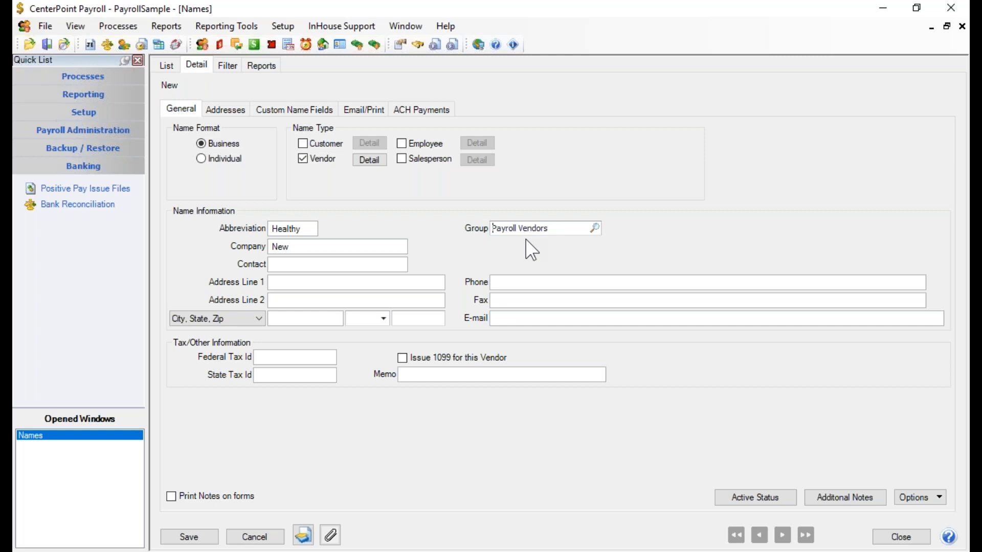
mouse_move(488, 256)
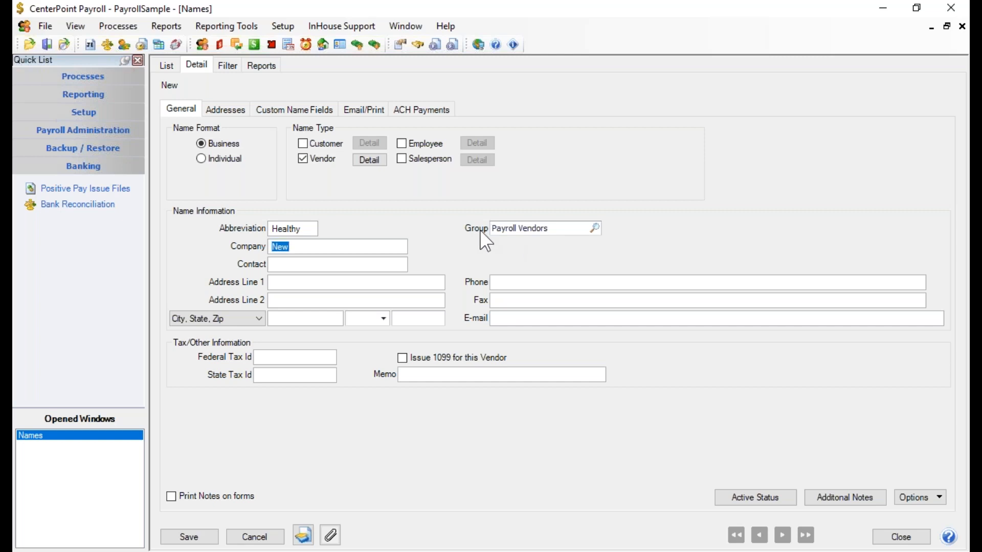
- Replace 'New' in the Company field with 'Healthy Choices'
type("Healthy Choices")
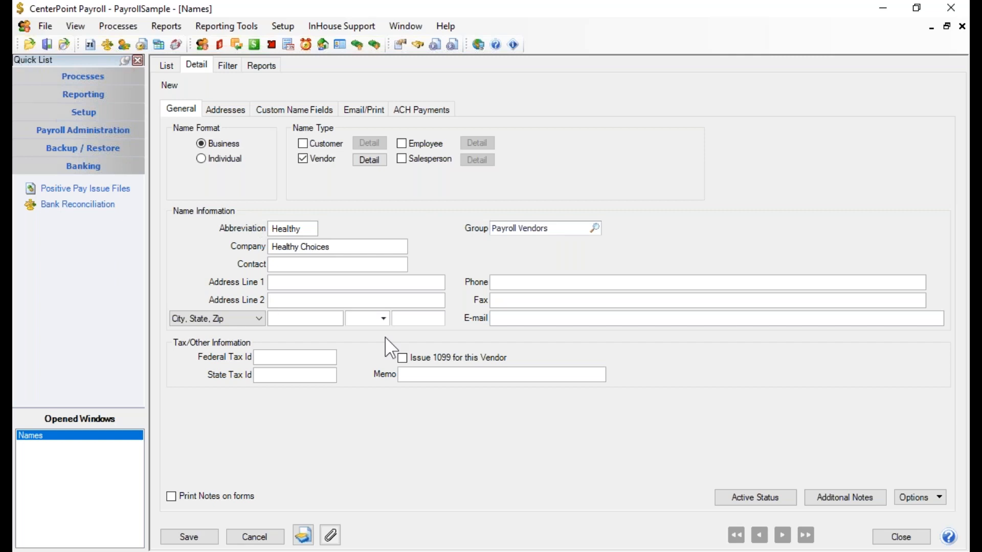
mouse_move(475, 275)
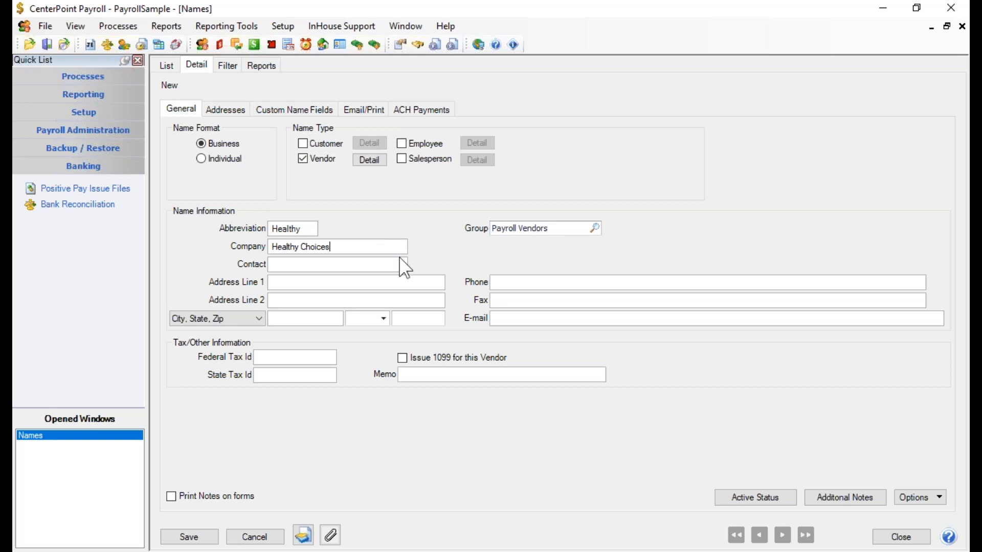
mouse_move(371, 473)
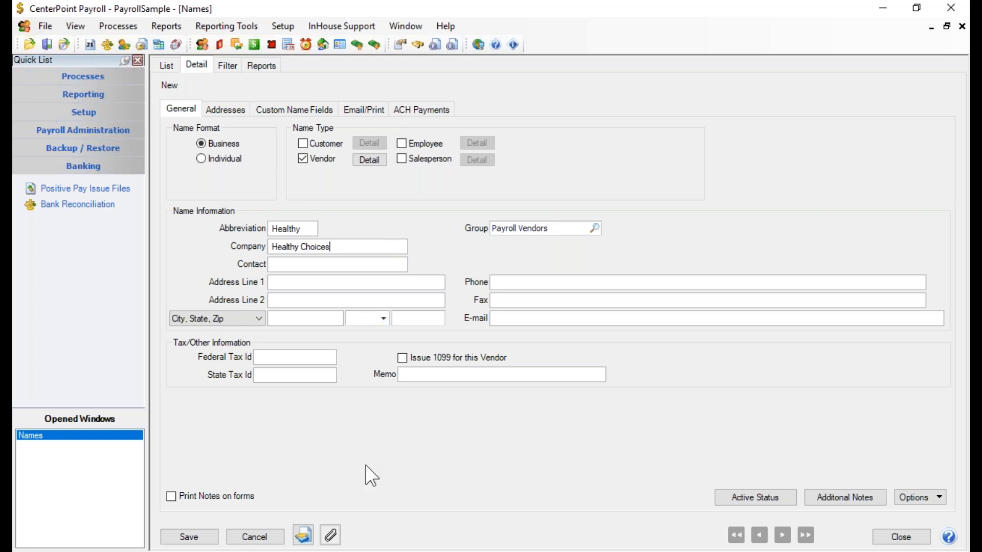
mouse_move(673, 383)
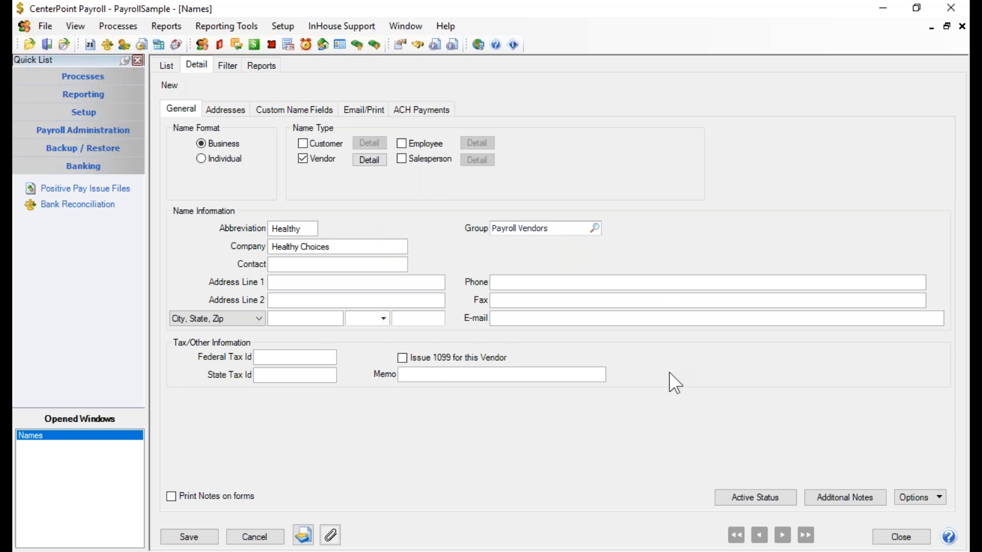
mouse_move(600, 369)
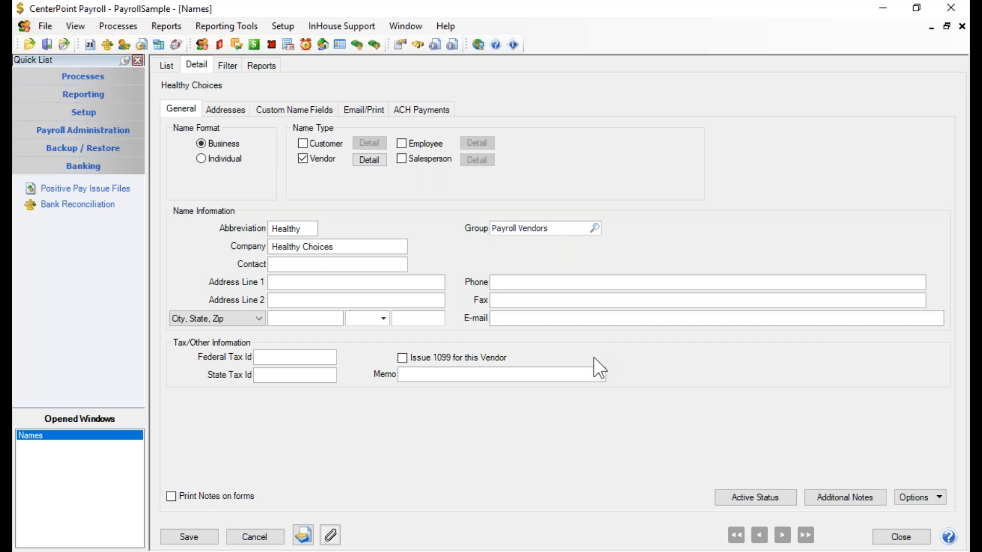
left_click(337, 263)
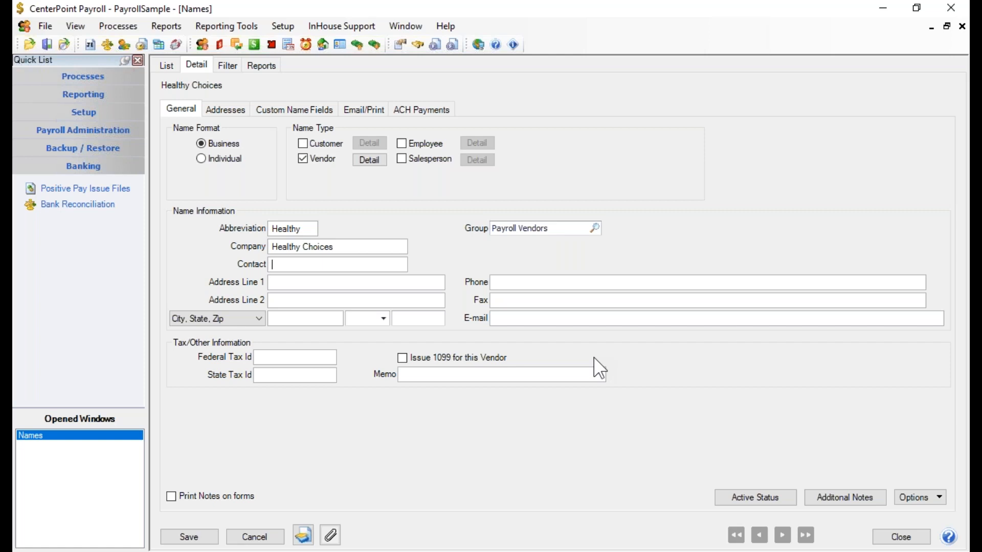
type("1066 W.")
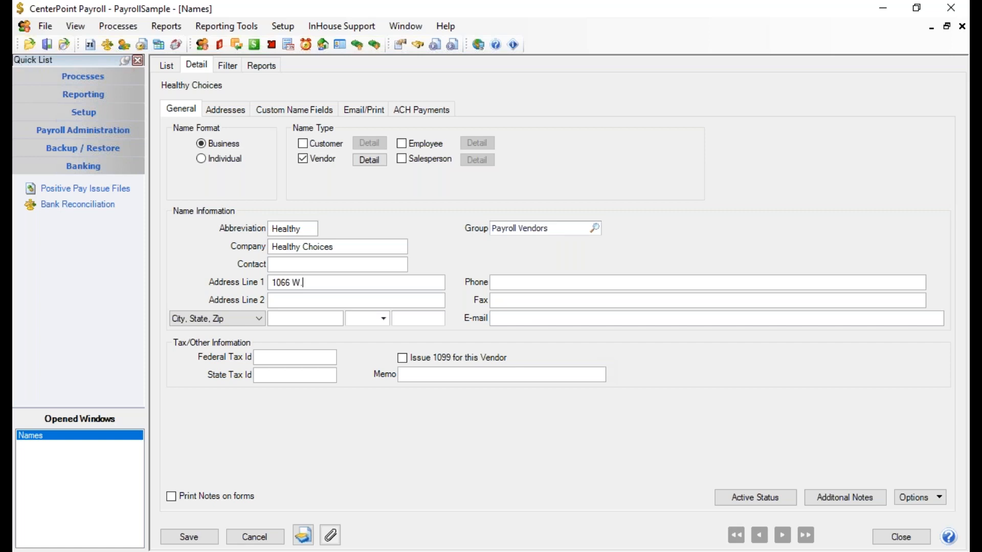
type("Addis")
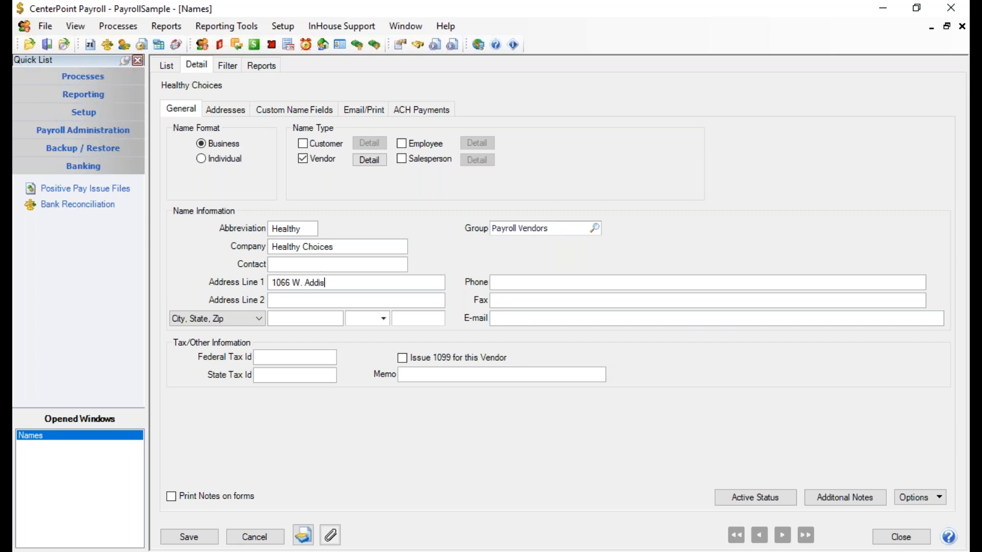
type("on")
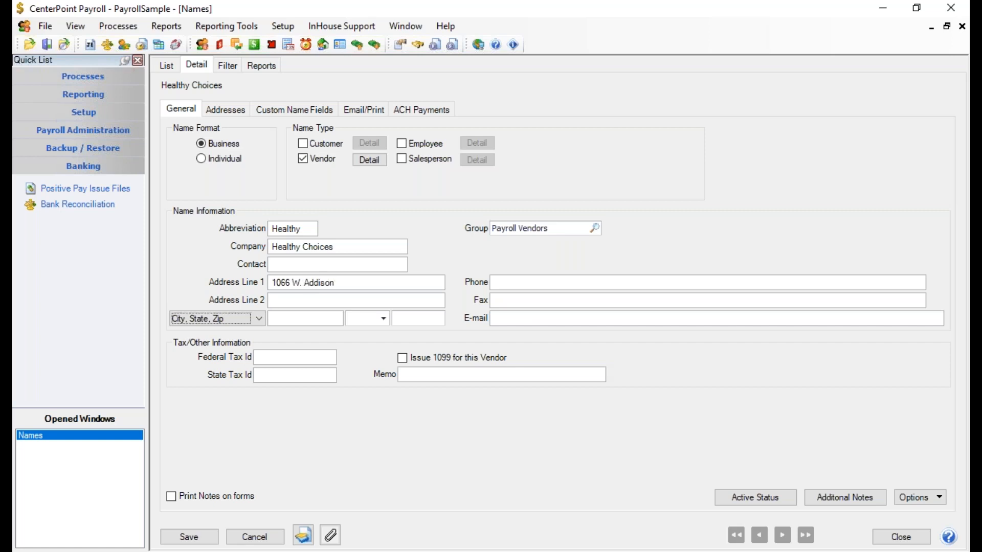
left_click(417, 318)
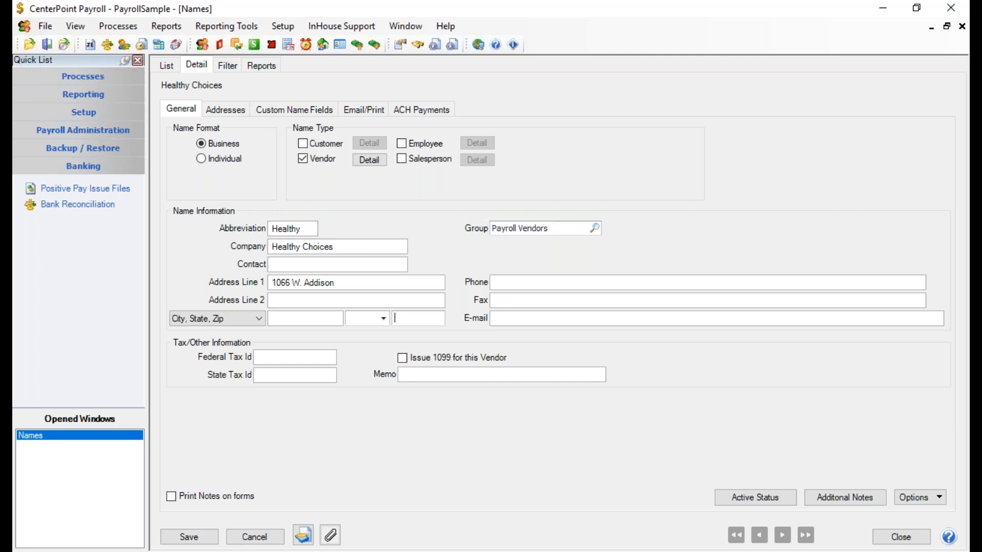
type("6")
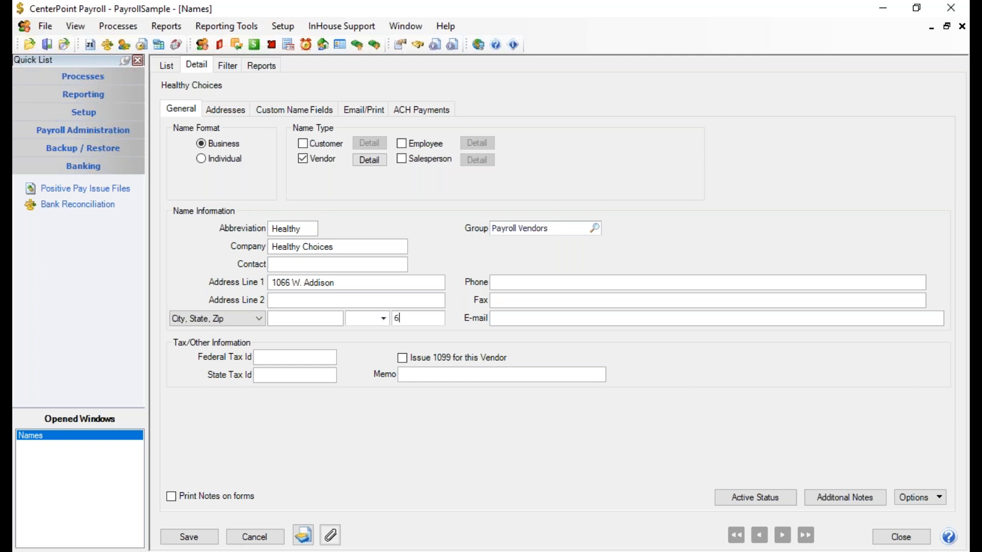
type("0613")
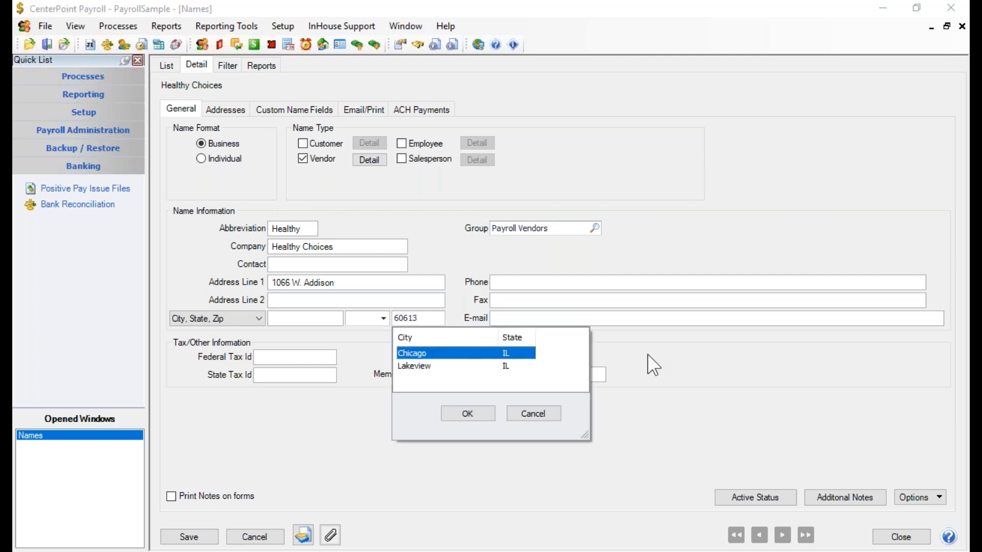
left_click(466, 413)
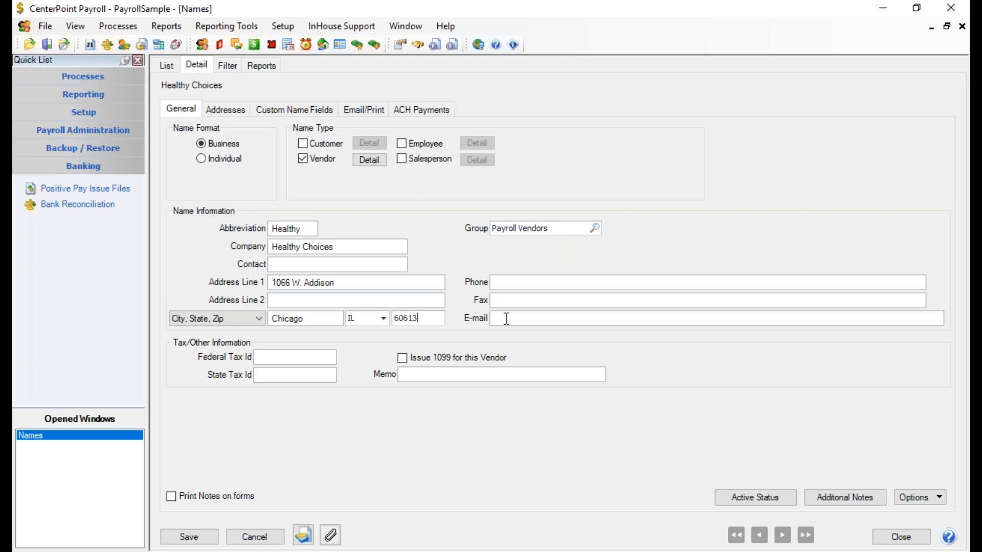
mouse_move(507, 354)
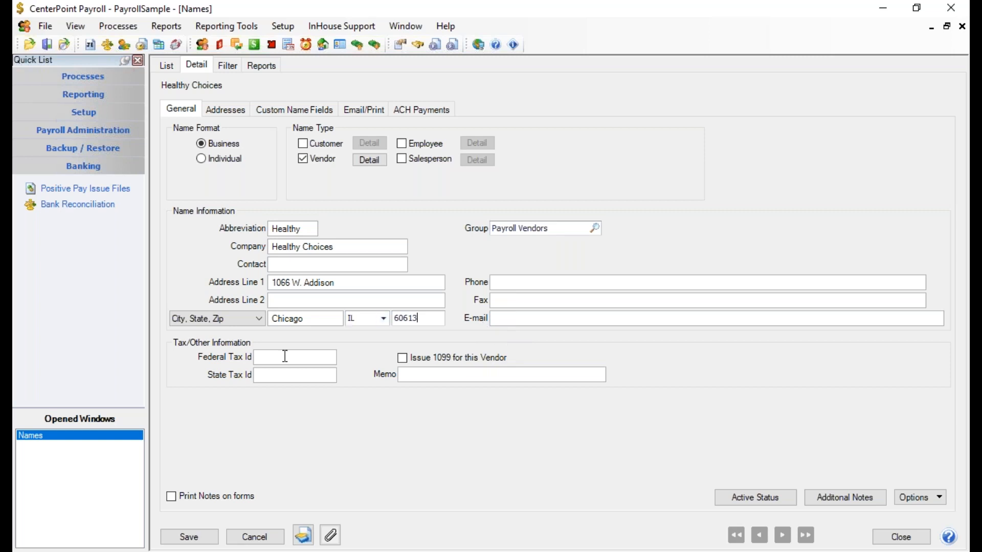
left_click(295, 357)
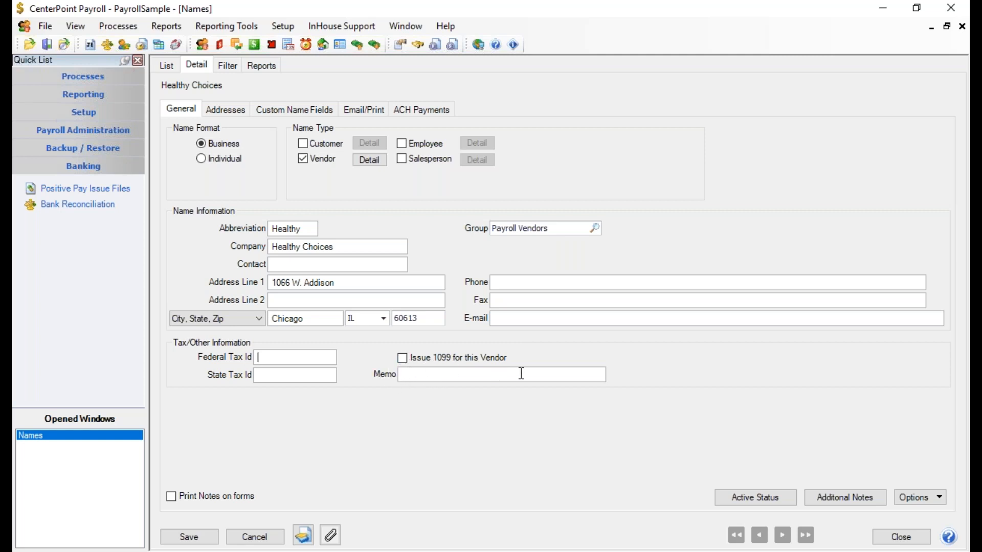
mouse_move(515, 382)
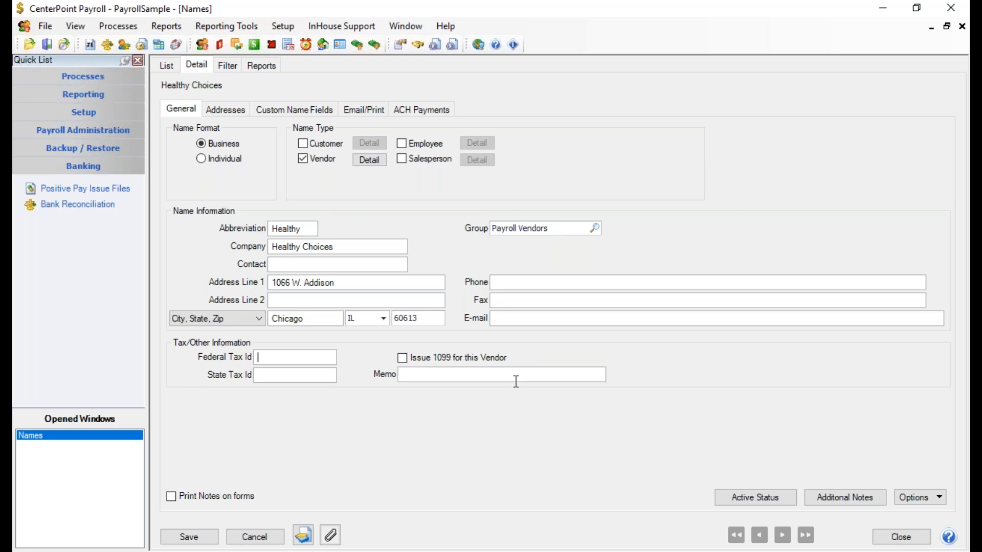
mouse_move(297, 357)
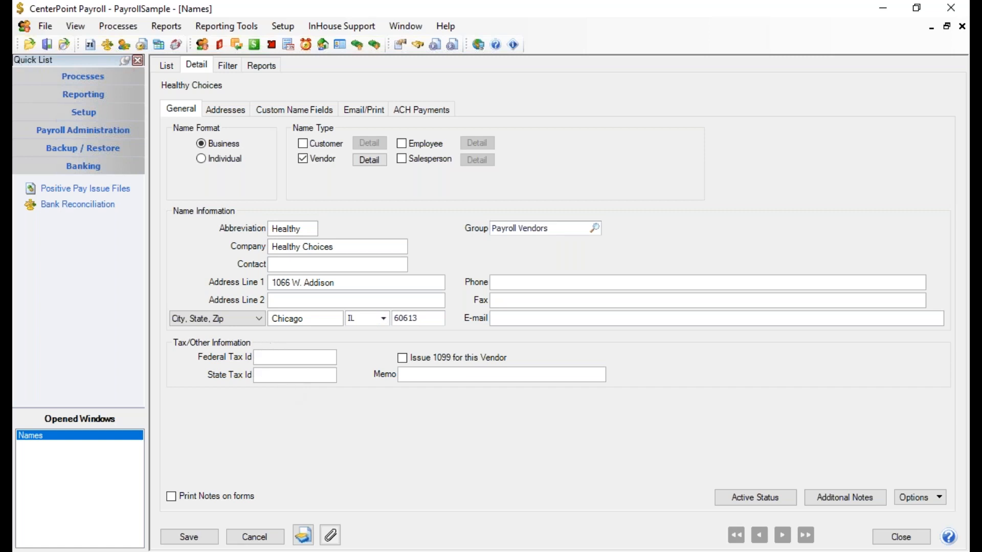
mouse_move(263, 357)
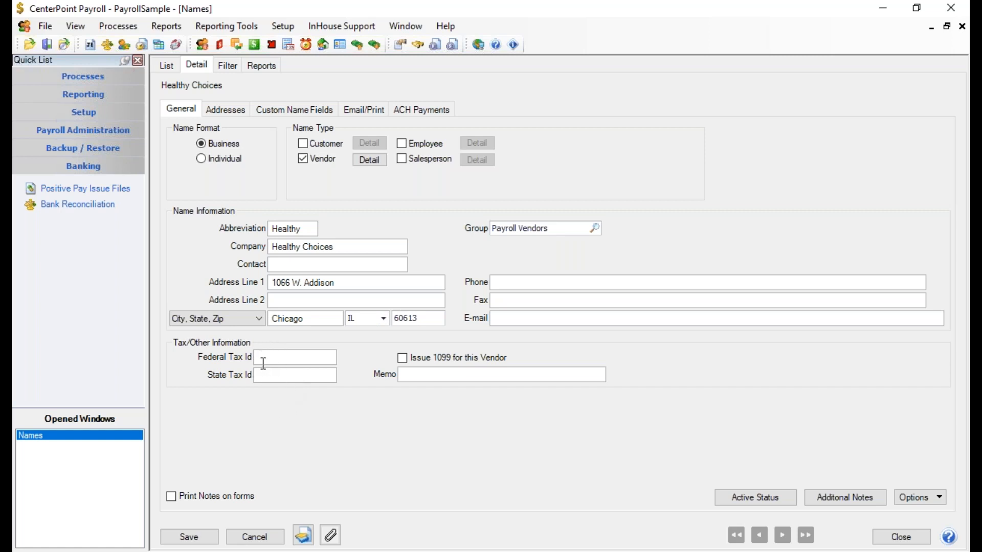
left_click(295, 357)
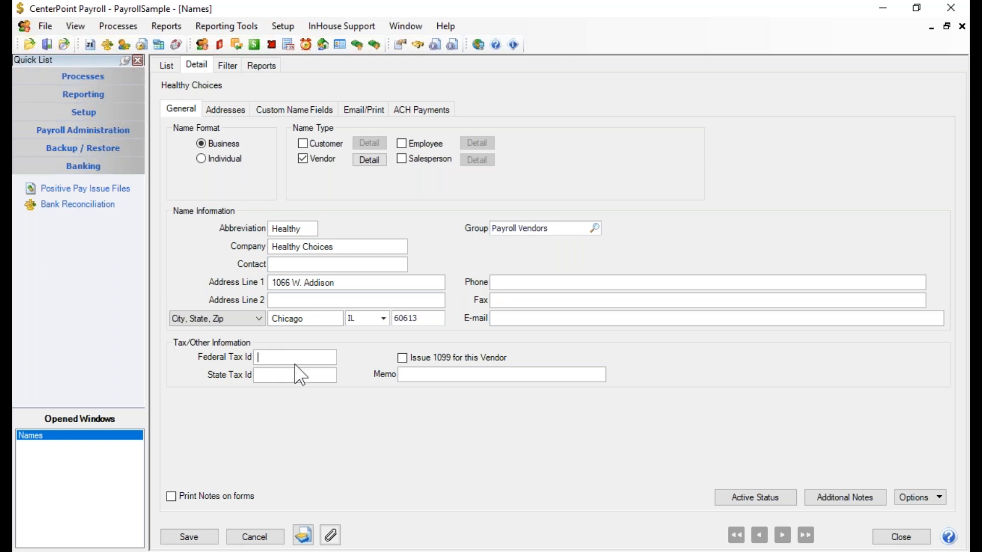
mouse_move(299, 356)
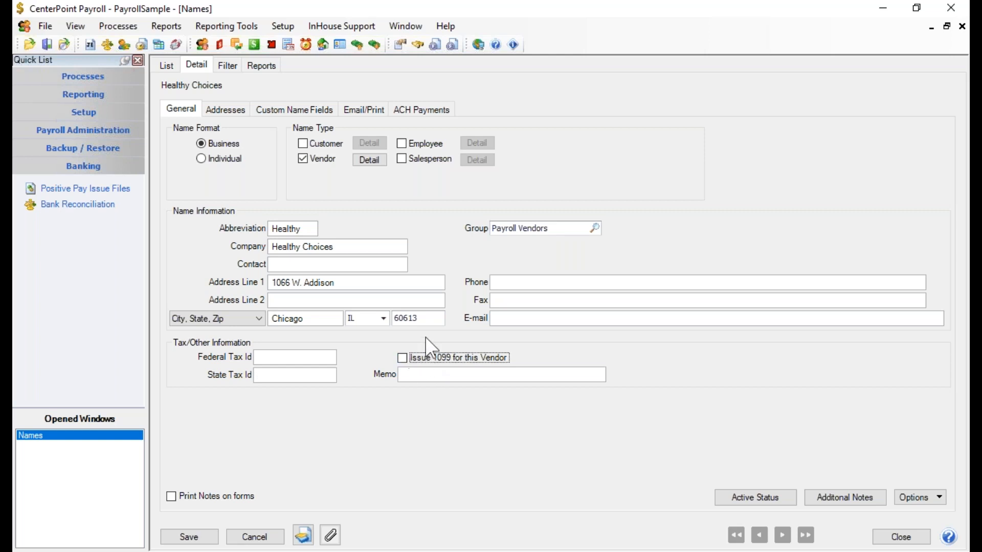
mouse_move(374, 399)
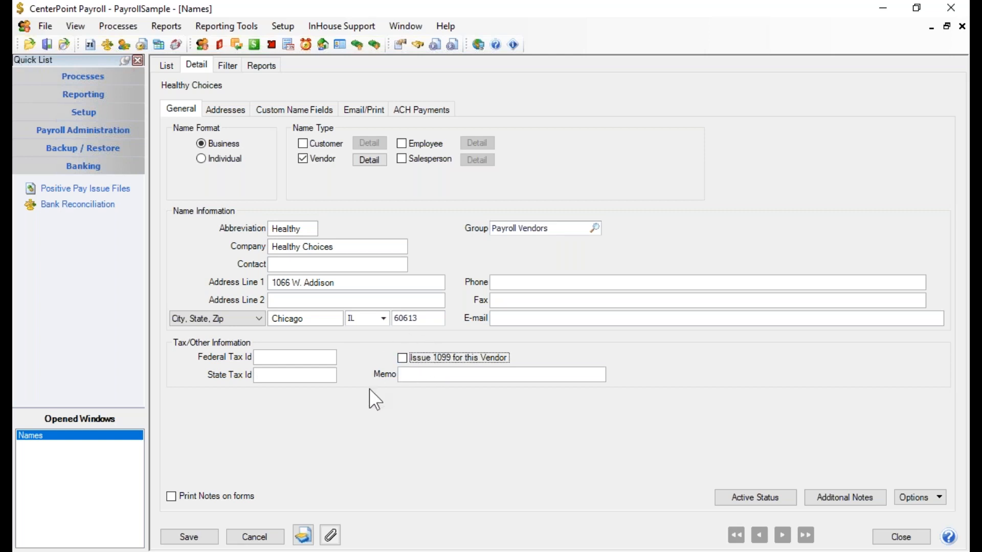
mouse_move(401, 395)
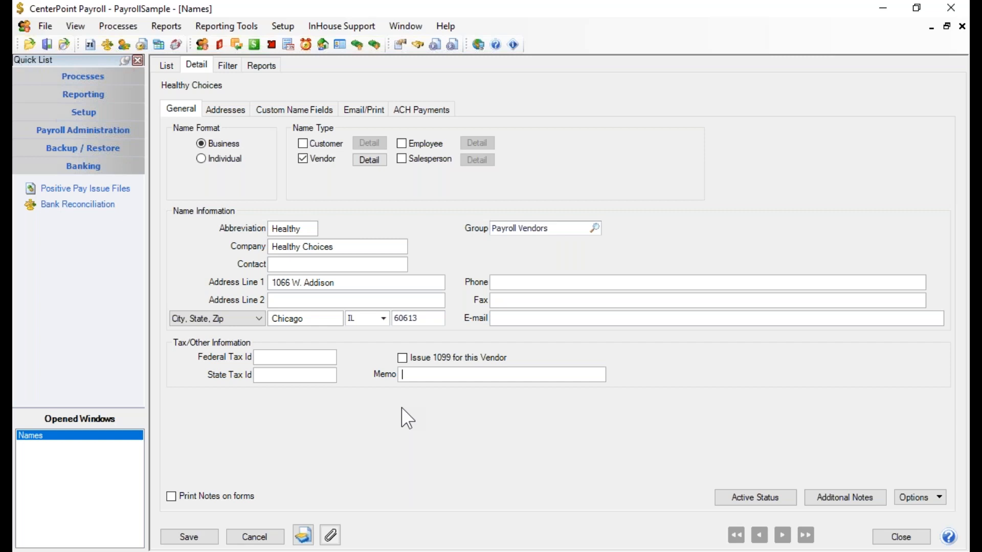
- Enter 'Account # 456258' in the vendor's Memo field
type("Accou")
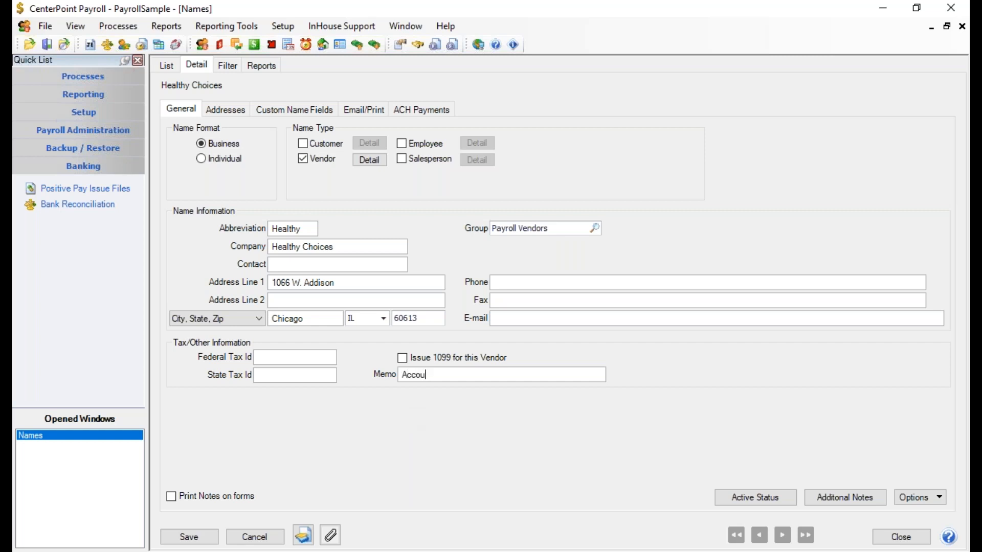
type("nt")
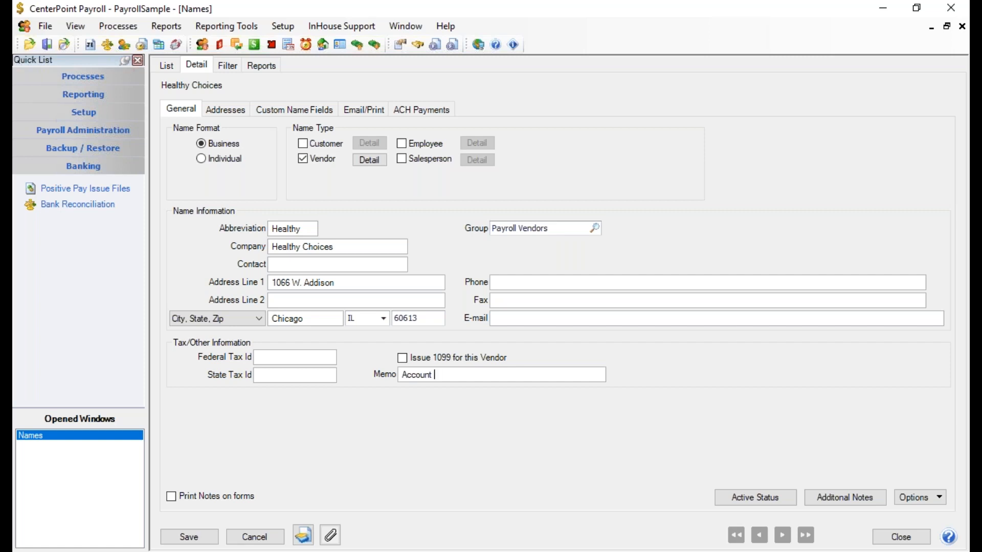
type("#")
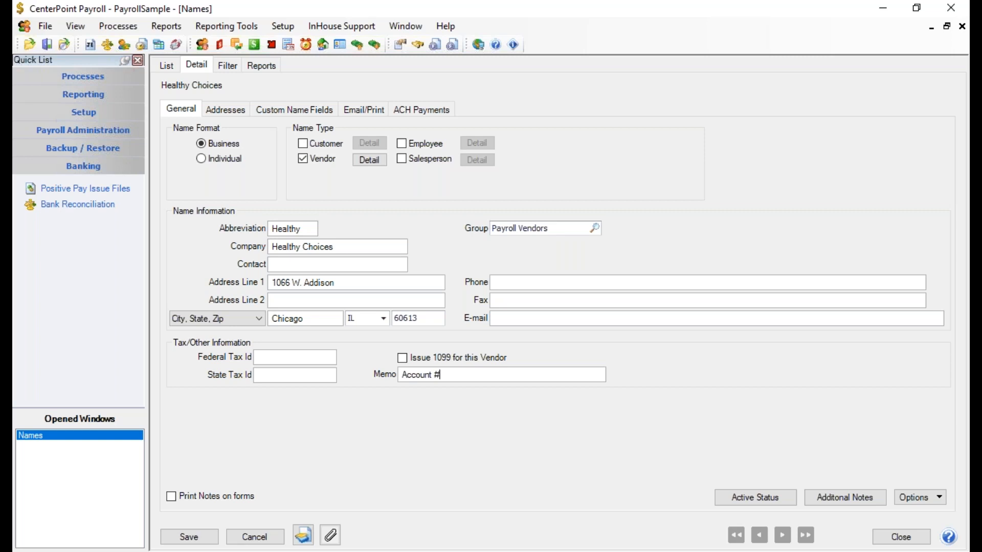
type("45625")
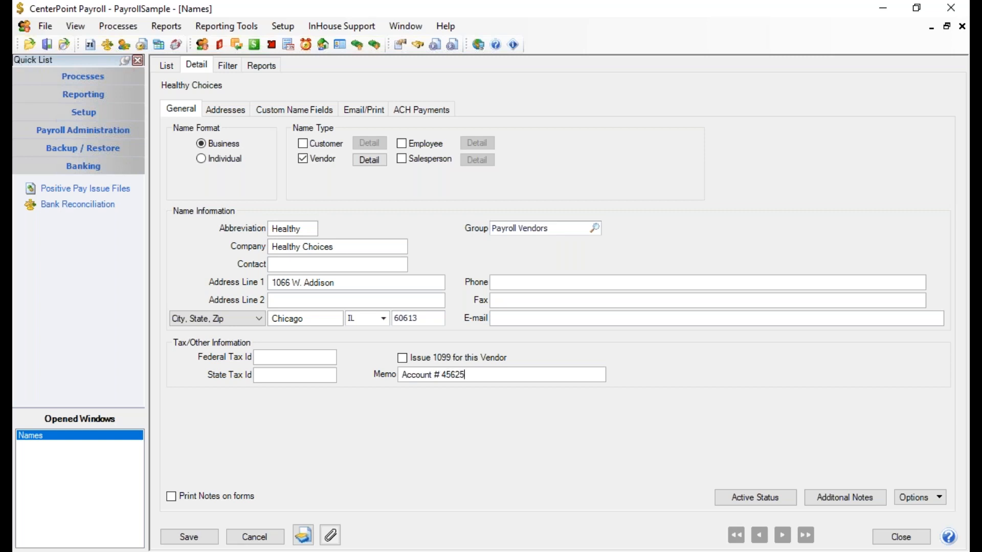
type("8")
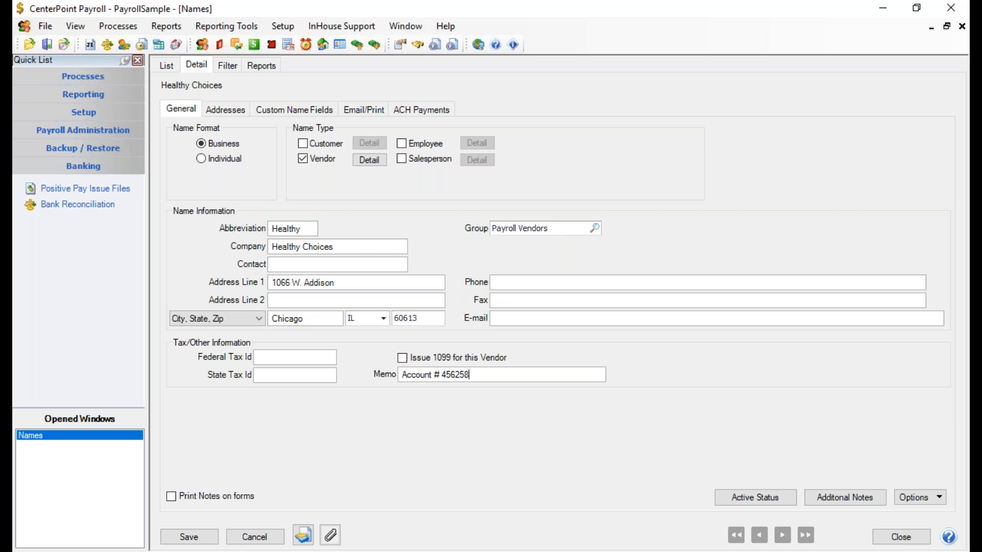
mouse_move(766, 473)
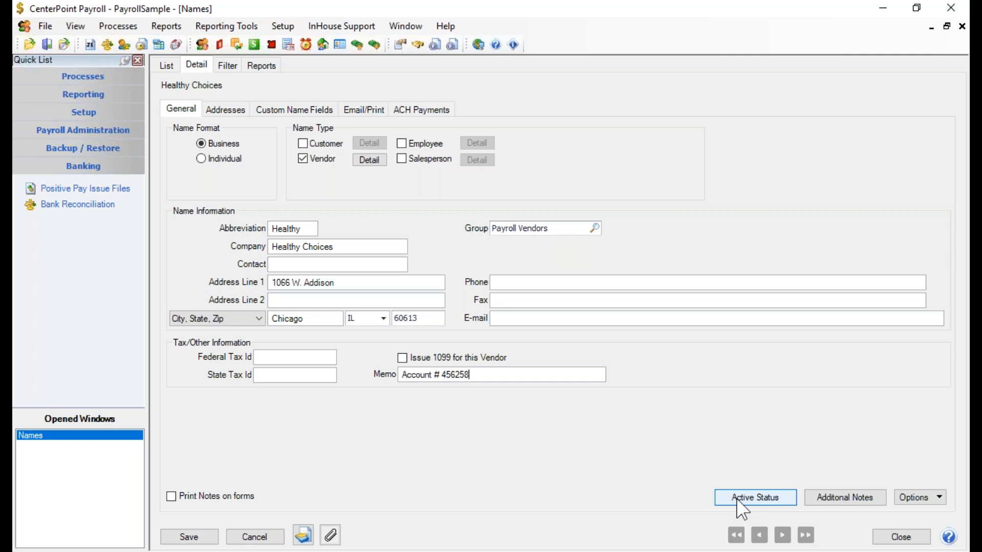
left_click(754, 497)
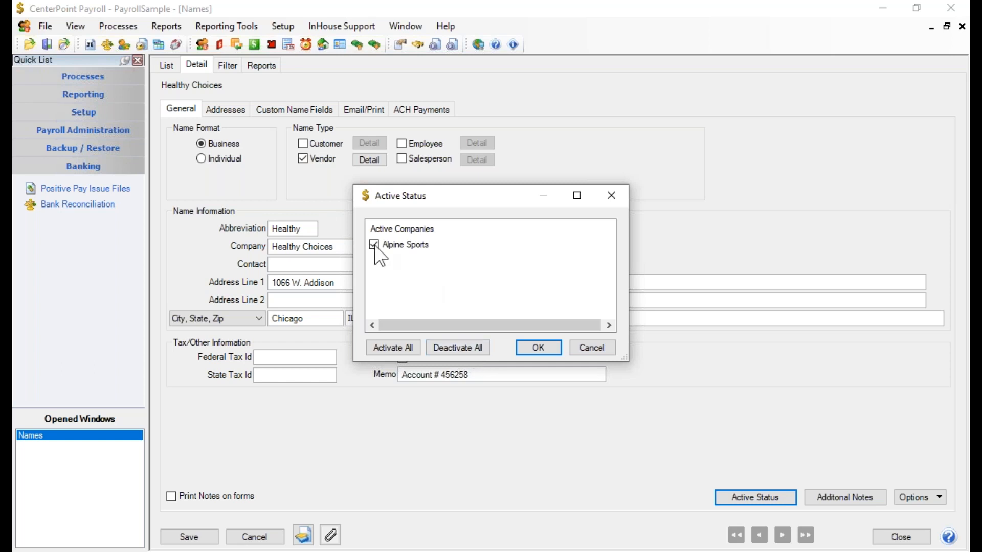
left_click(374, 244)
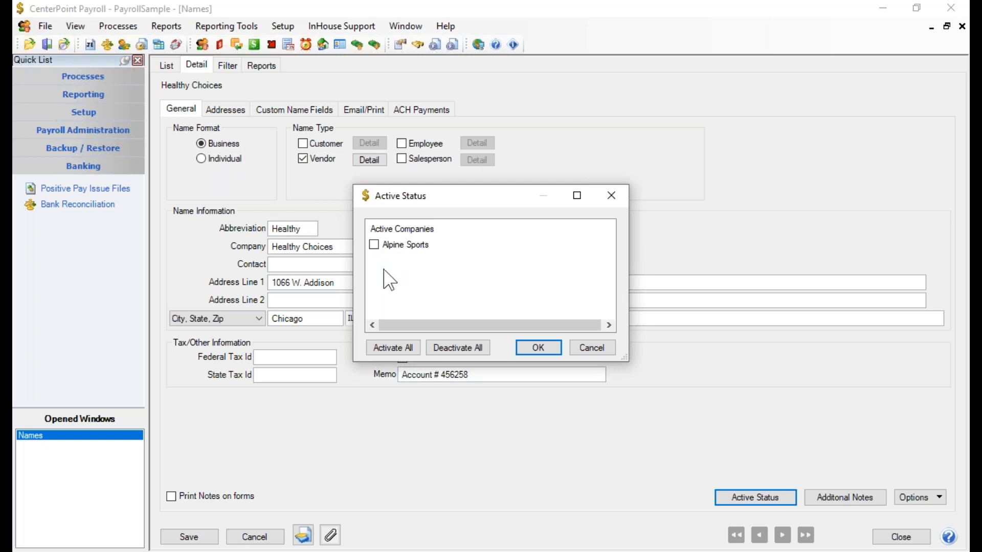
left_click(373, 244)
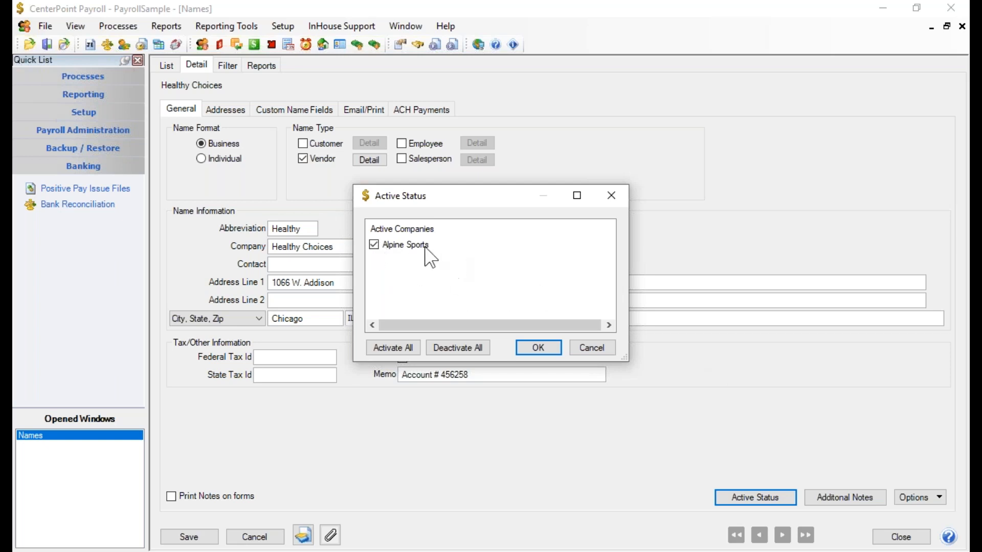
mouse_move(573, 349)
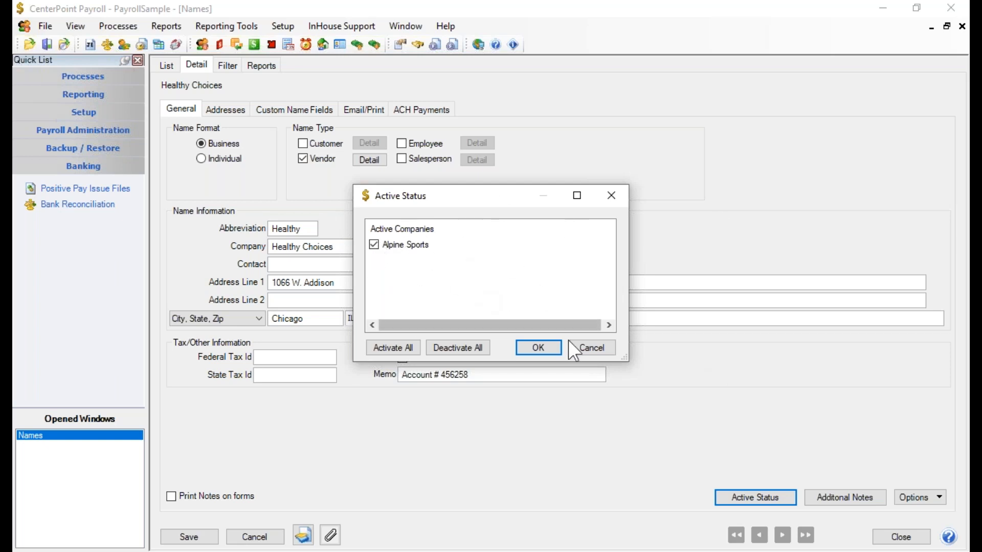
left_click(537, 347)
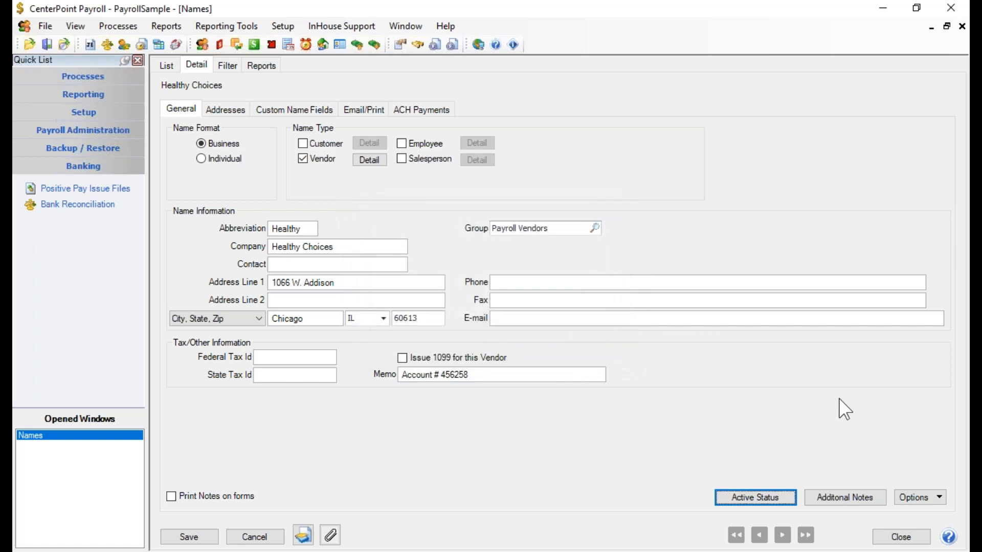
mouse_move(762, 550)
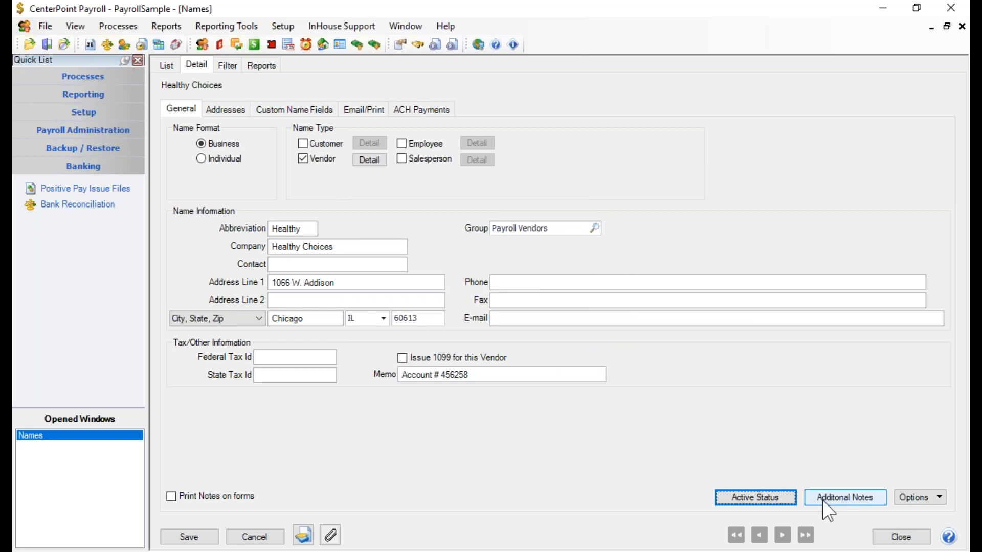
- Add a time-stamped note that Jen asked to include the account number on the check, and save it
left_click(844, 497)
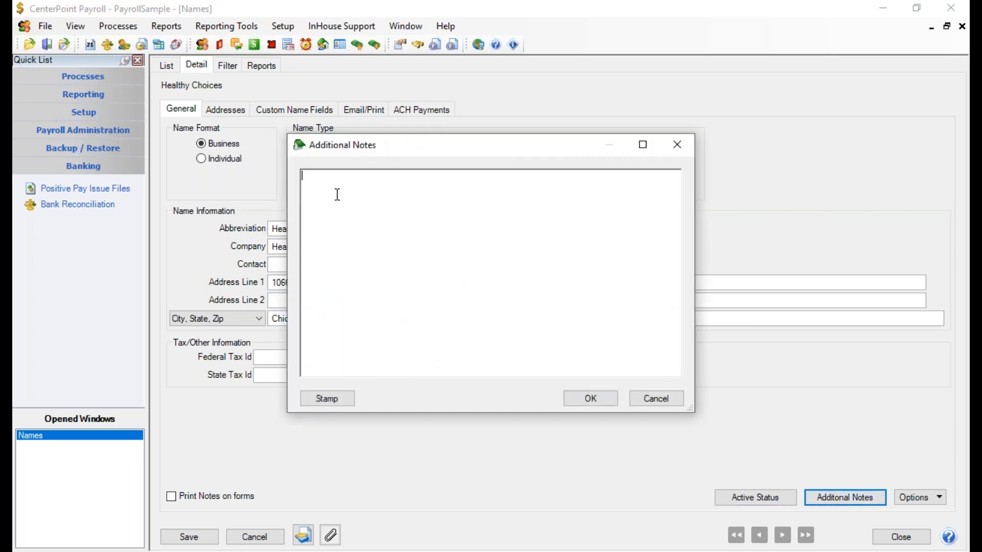
mouse_move(541, 233)
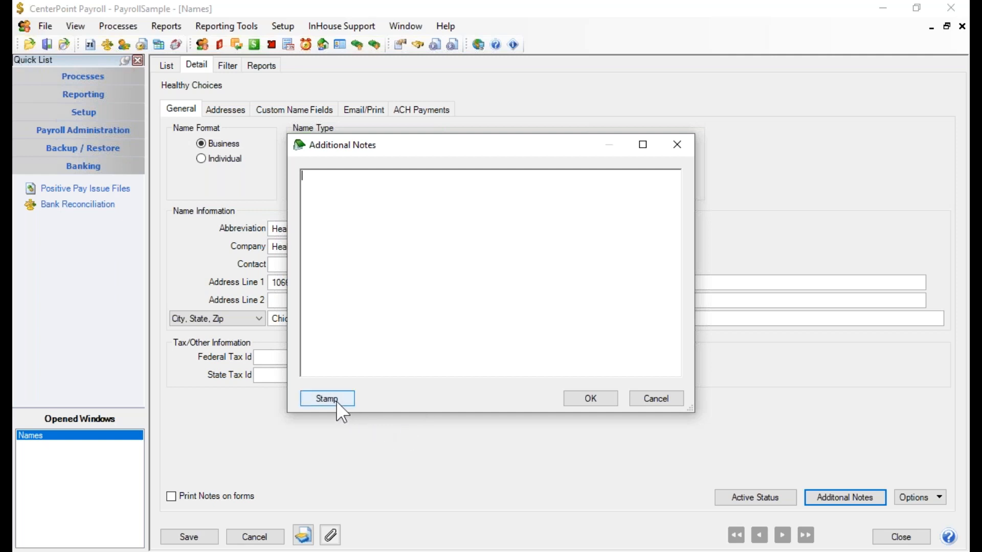
left_click(326, 398)
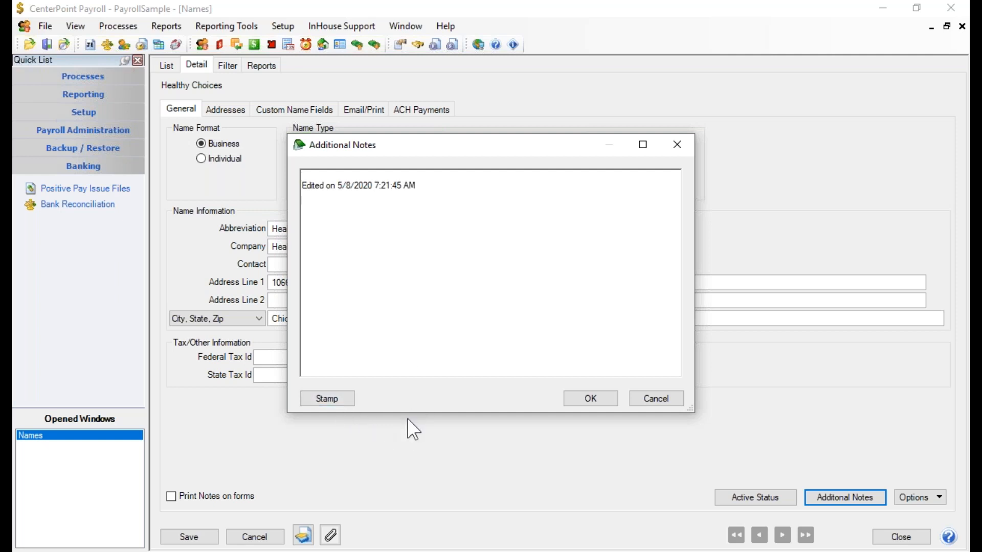
type("Talke")
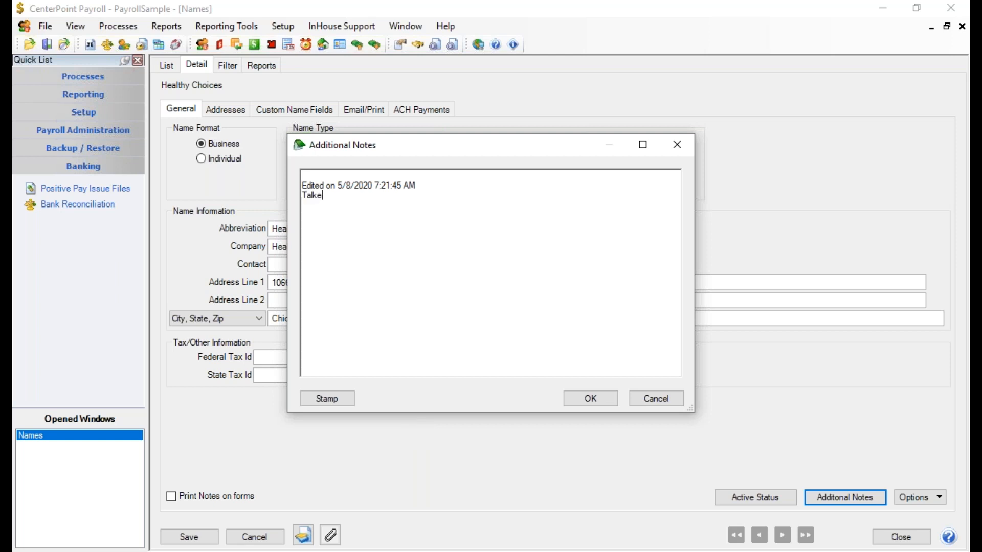
type("d to Jenny and they want")
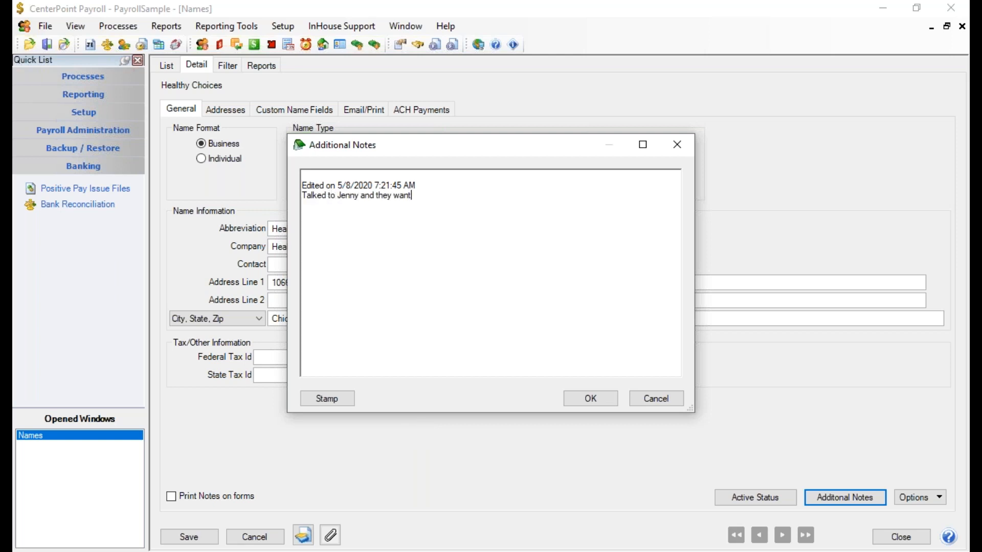
type("us to include the account number on the checks")
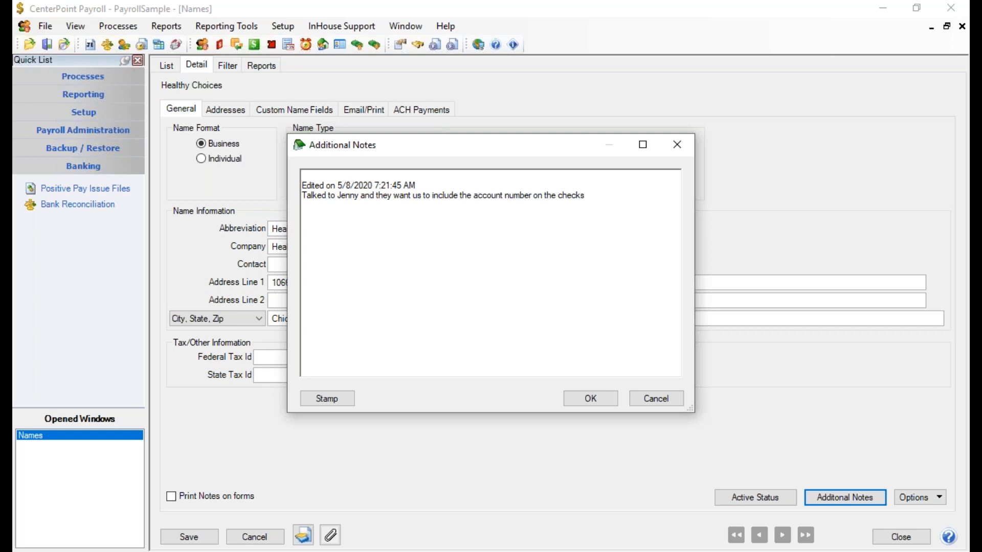
key("BackSpace")
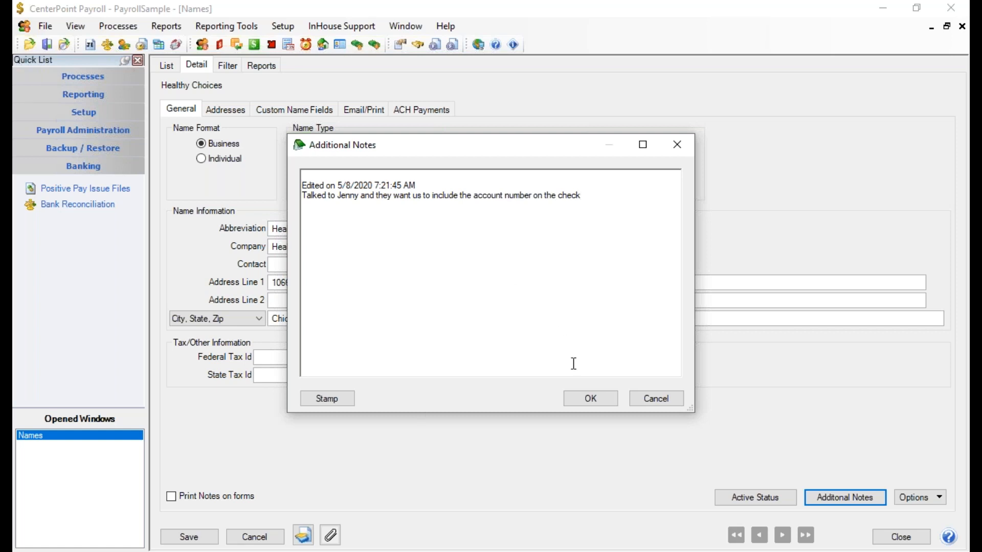
left_click(589, 398)
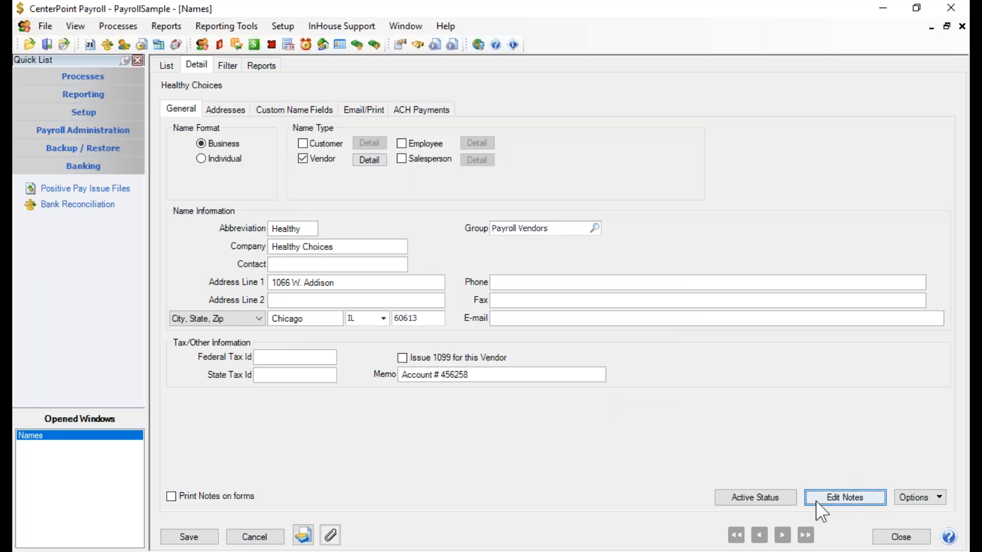
mouse_move(827, 465)
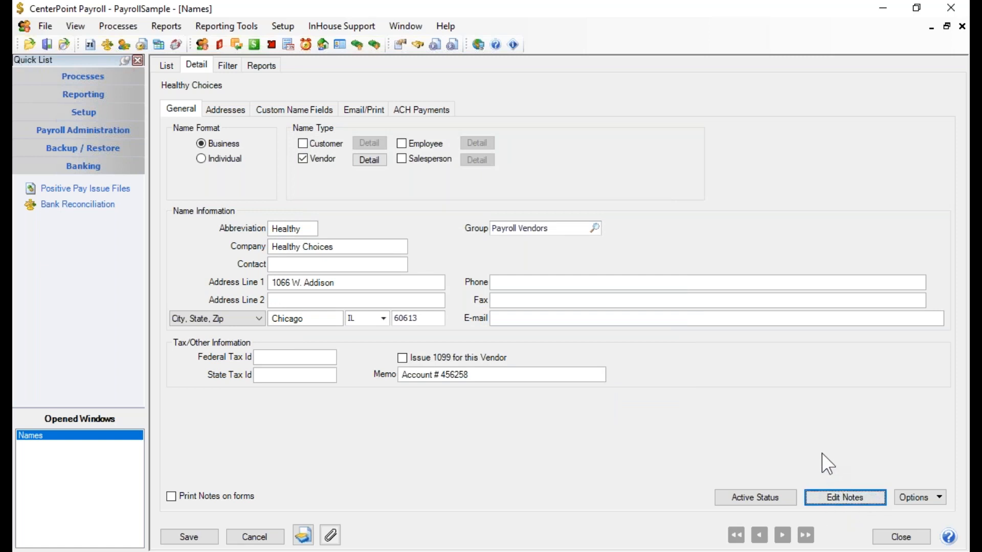
- Reopen the Edit Notes window to verify the saved note, then close it
left_click(845, 497)
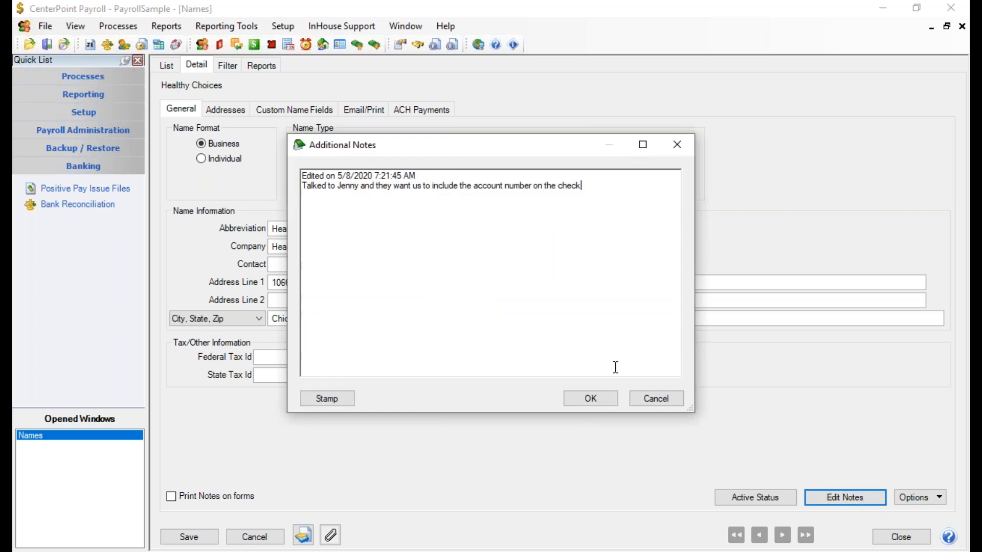
left_click(589, 398)
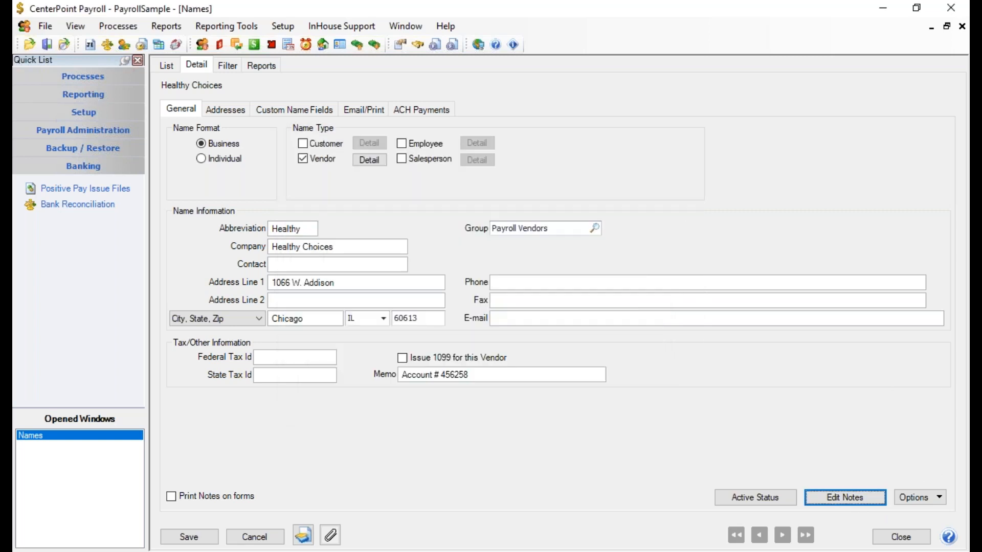
mouse_move(430, 451)
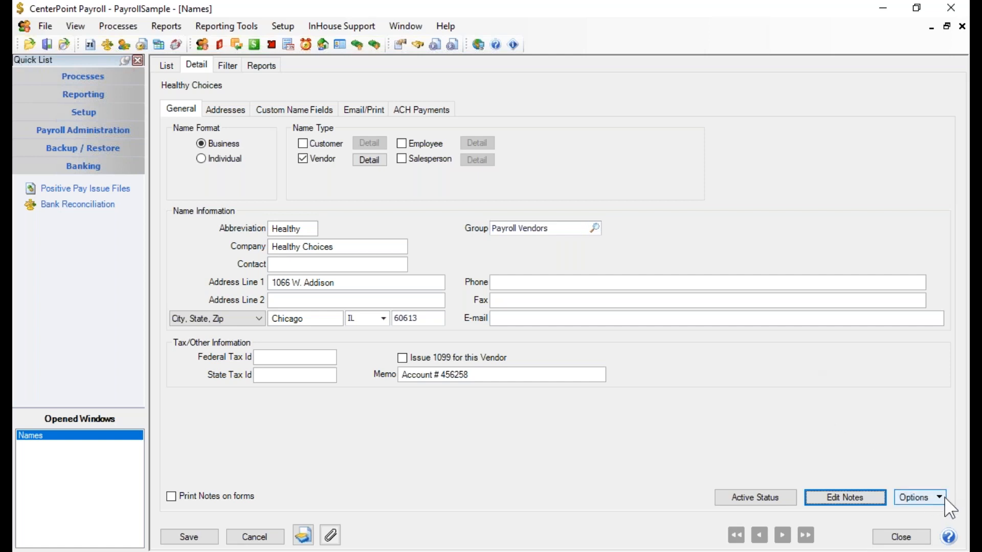
mouse_move(385, 363)
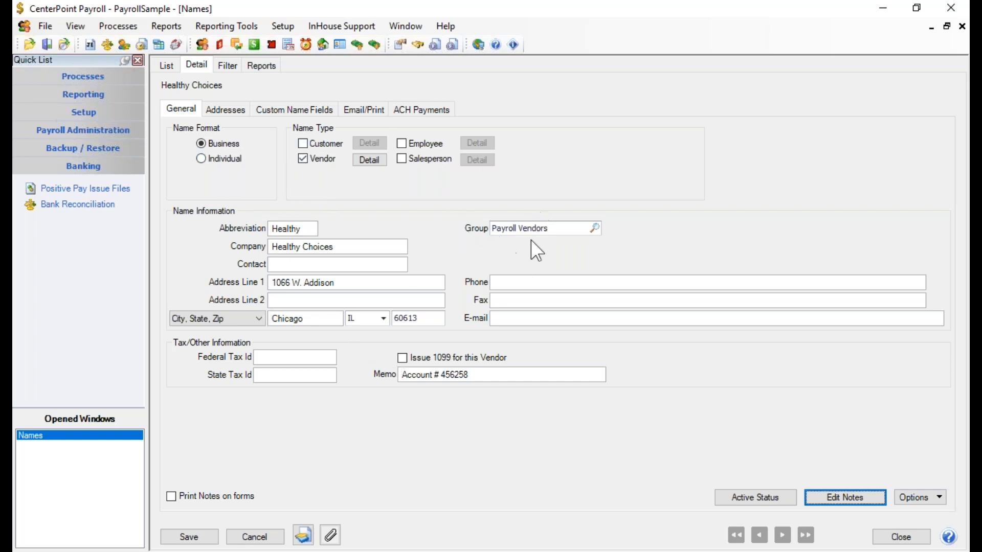
mouse_move(501, 253)
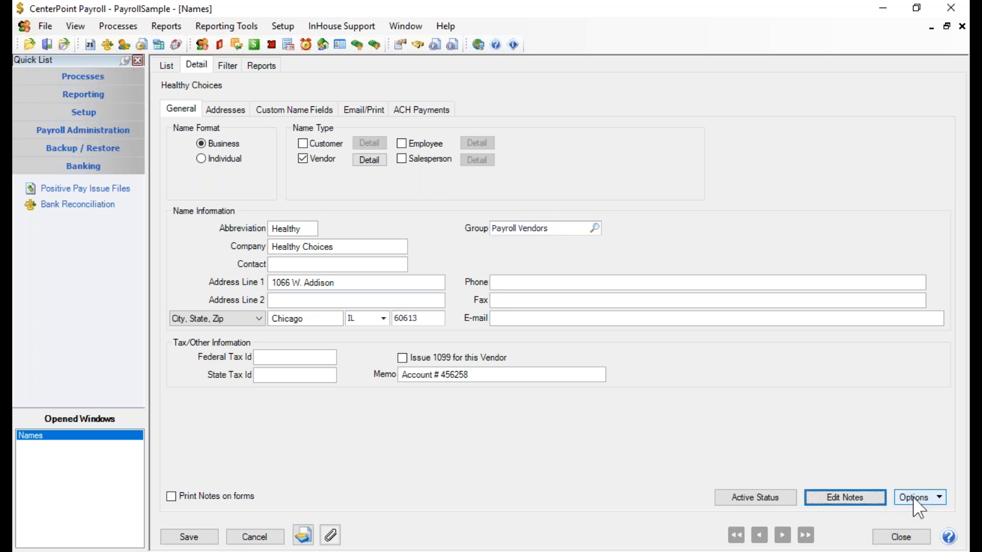
mouse_move(942, 503)
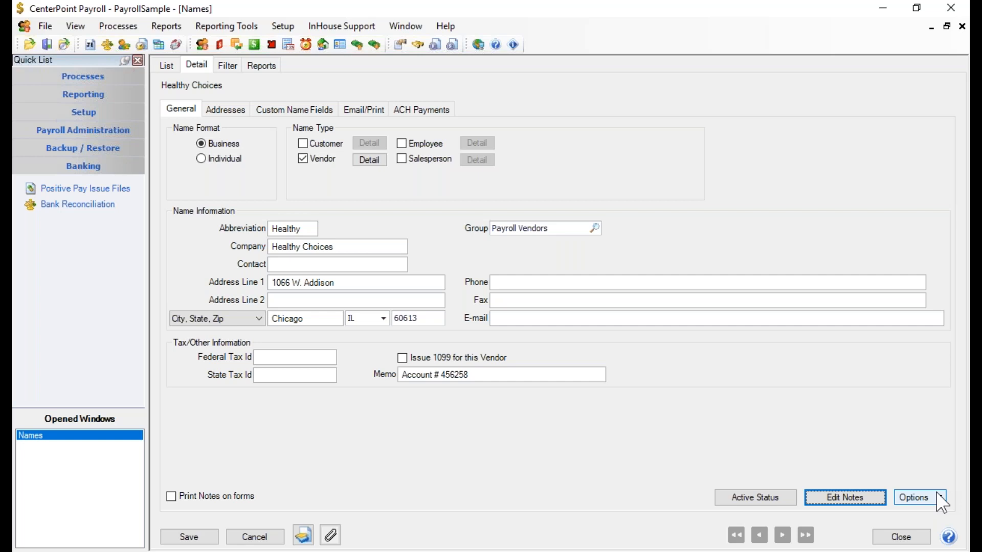
- Show the Options menu for the Healthy Choices vendor form, offering Set Tab Stops
left_click(917, 496)
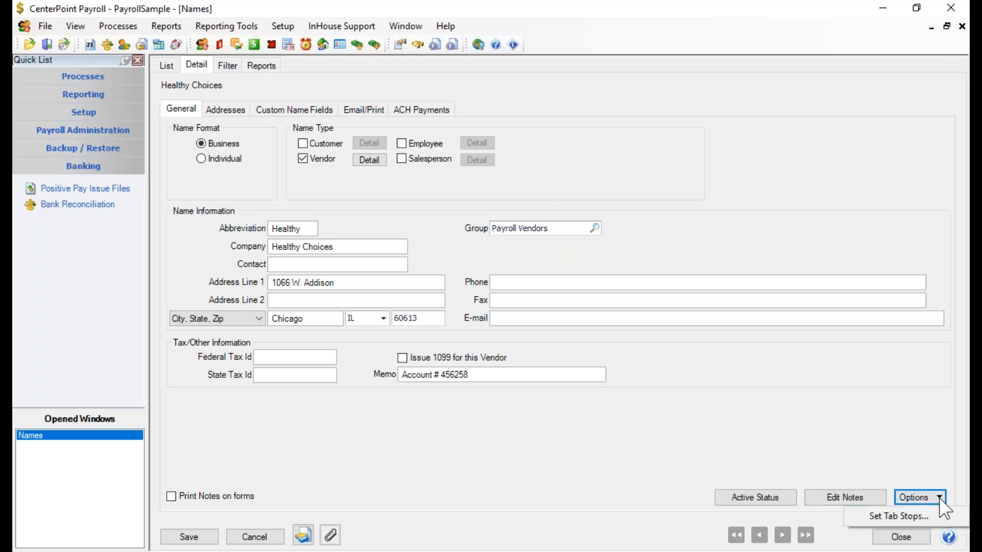
- In Set Tab Stops, skip City, Customer Detail Button, the Is… checkboxes and Federal/State Tax Id, then confirm
left_click(898, 516)
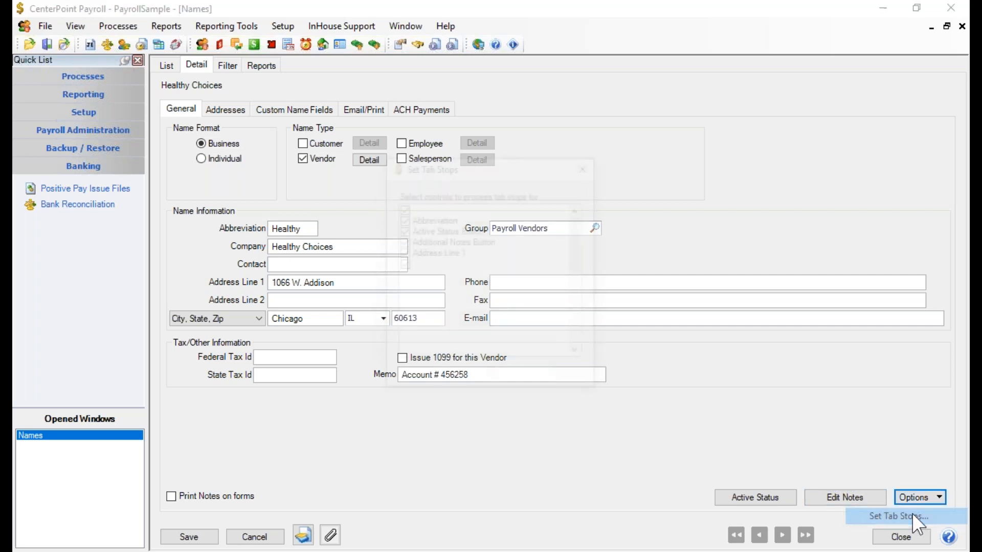
left_click(898, 517)
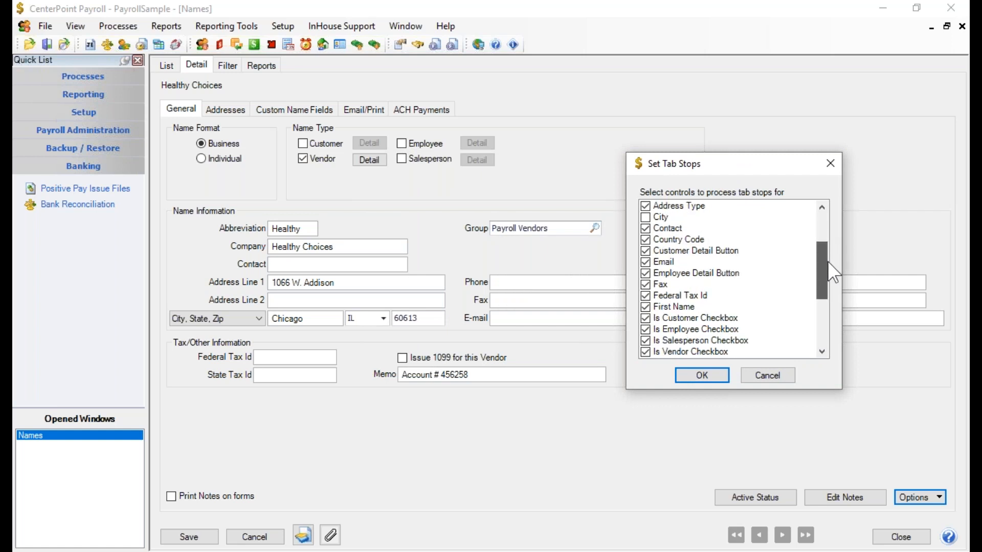
scroll("down", 3)
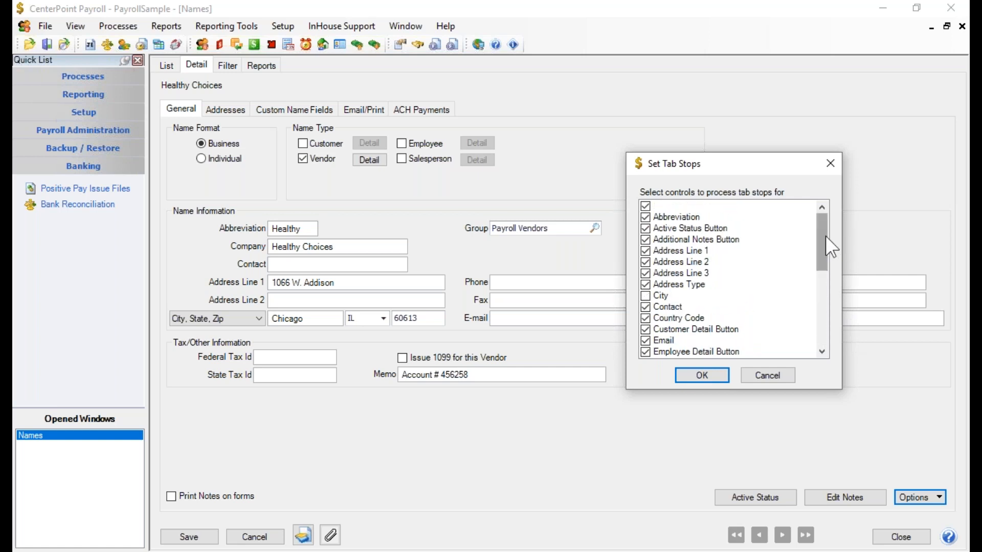
mouse_move(373, 164)
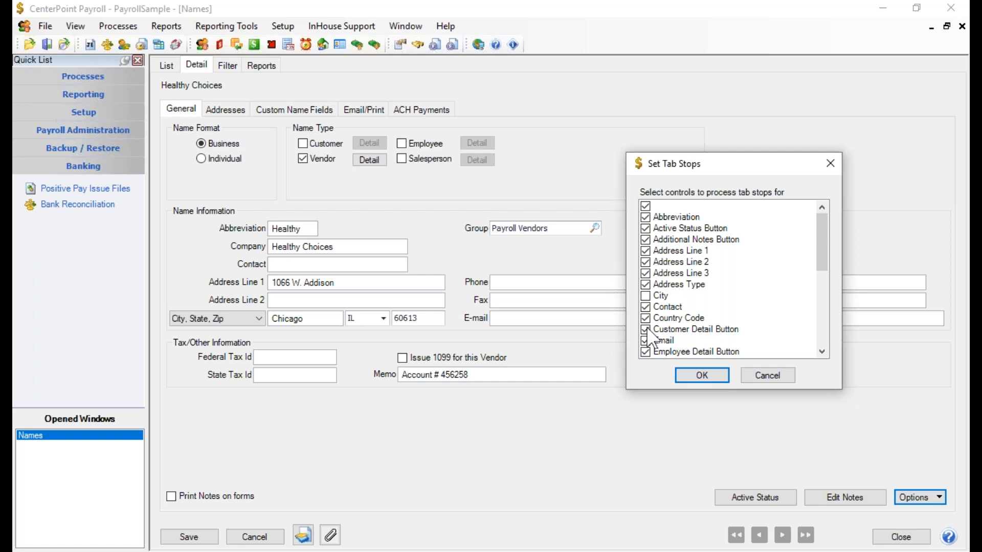
left_click(645, 328)
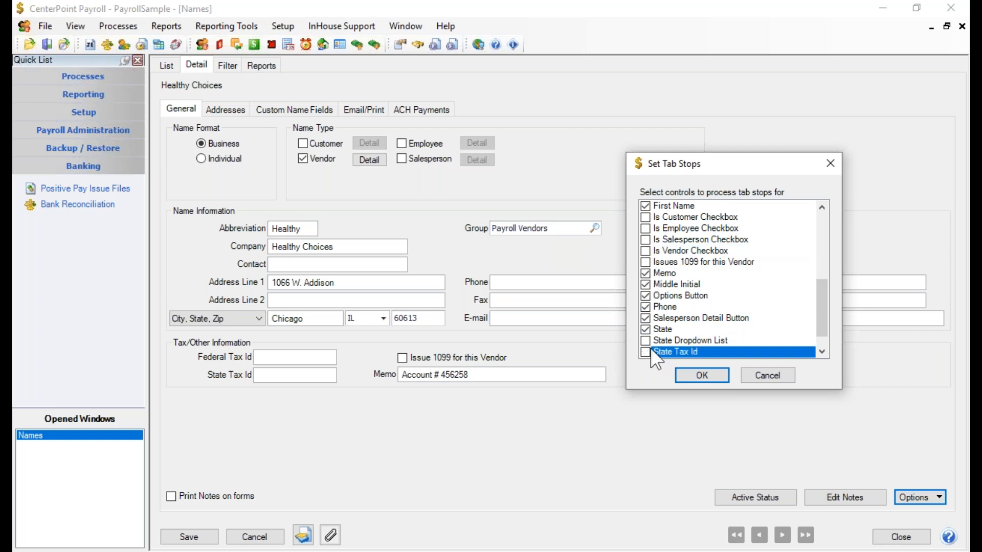
scroll("down", 3)
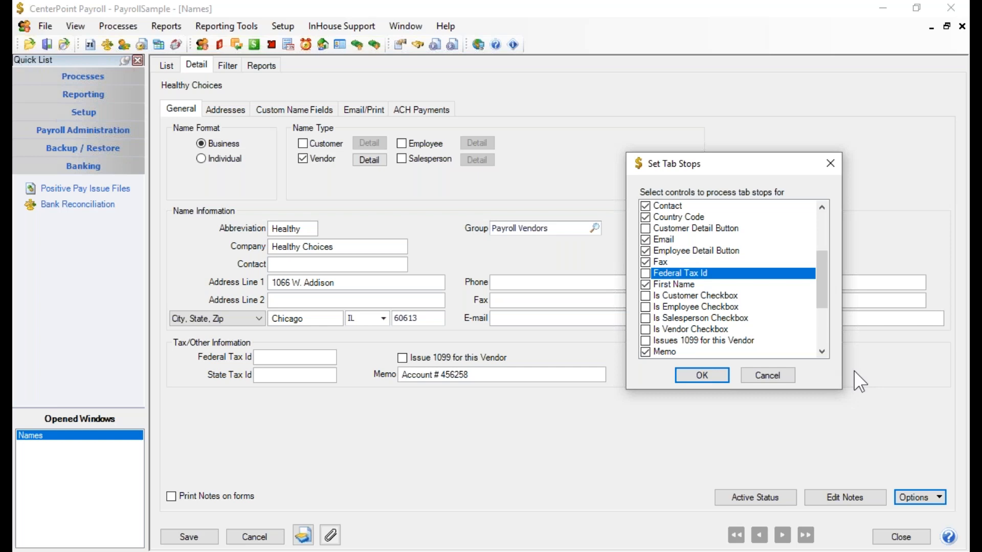
mouse_move(721, 448)
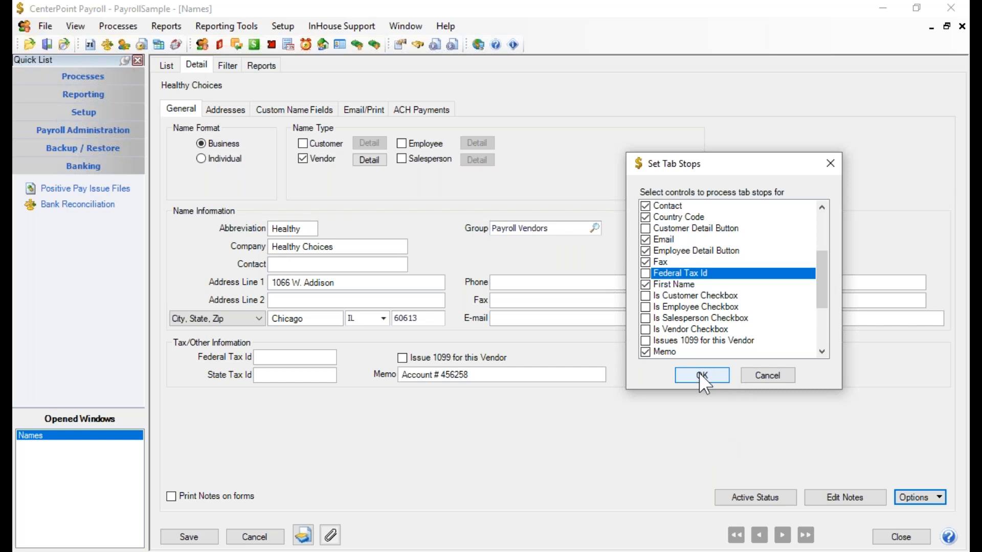
left_click(700, 376)
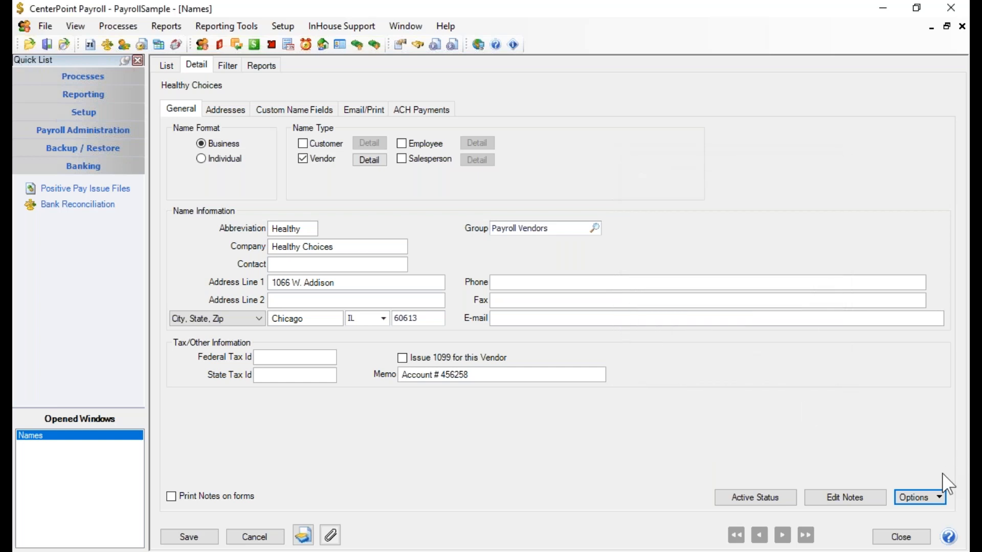
mouse_move(375, 471)
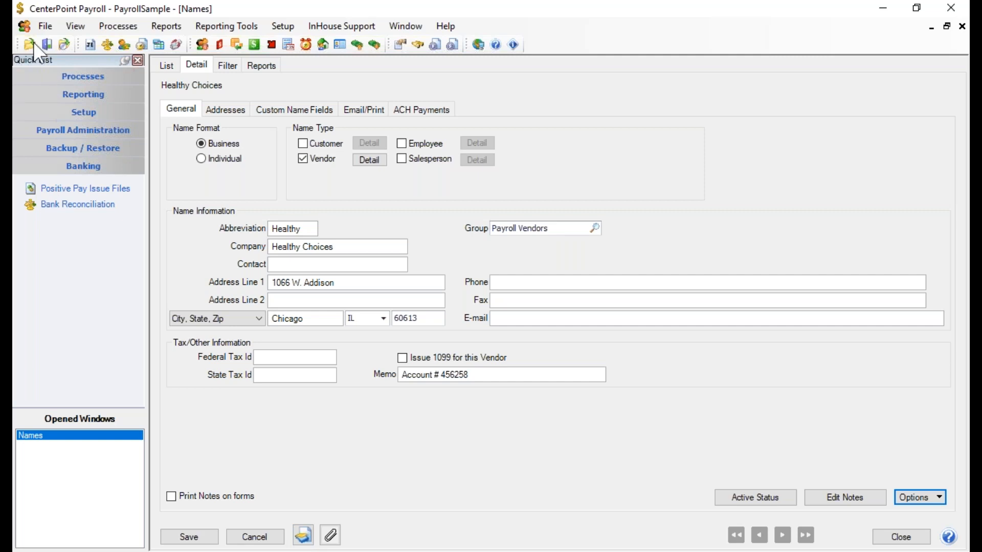
left_click(45, 25)
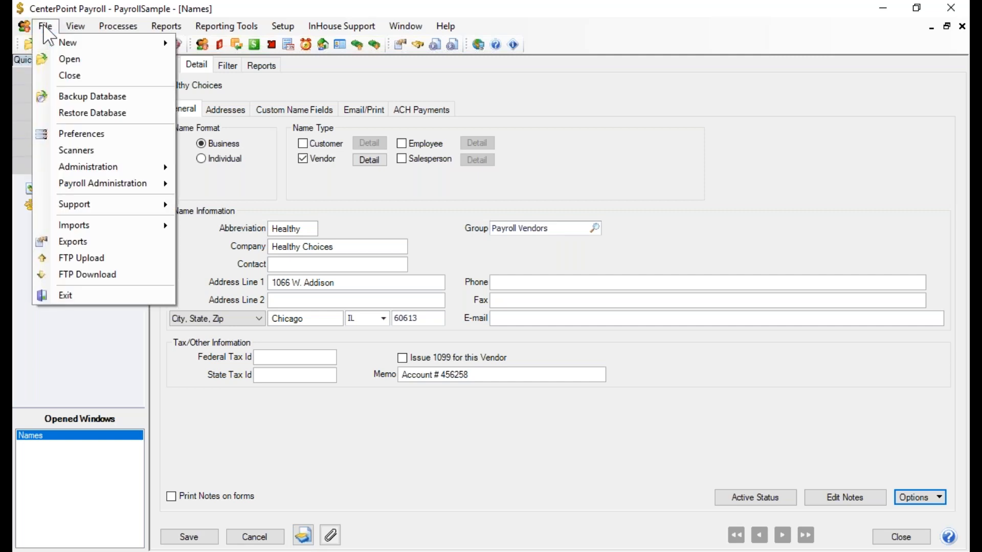
mouse_move(77, 151)
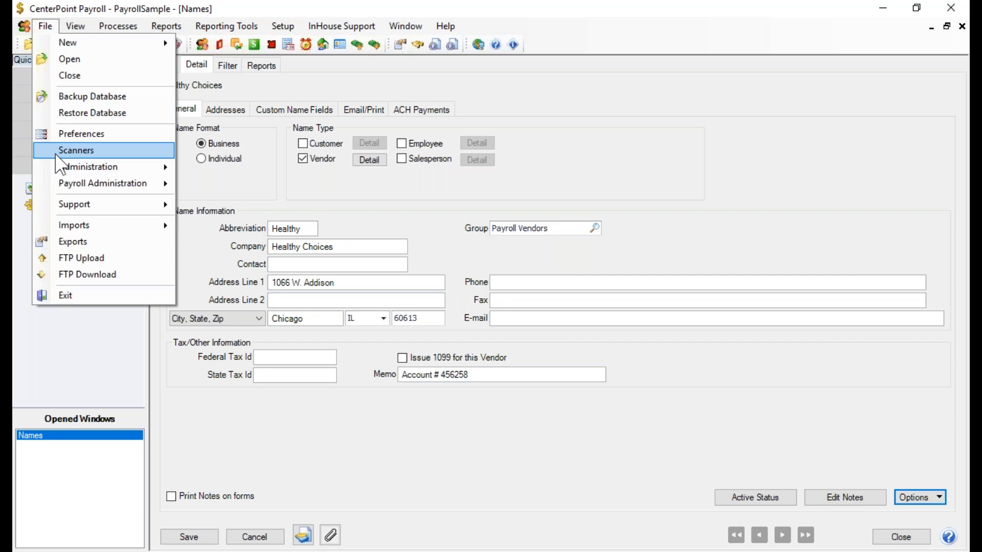
mouse_move(550, 463)
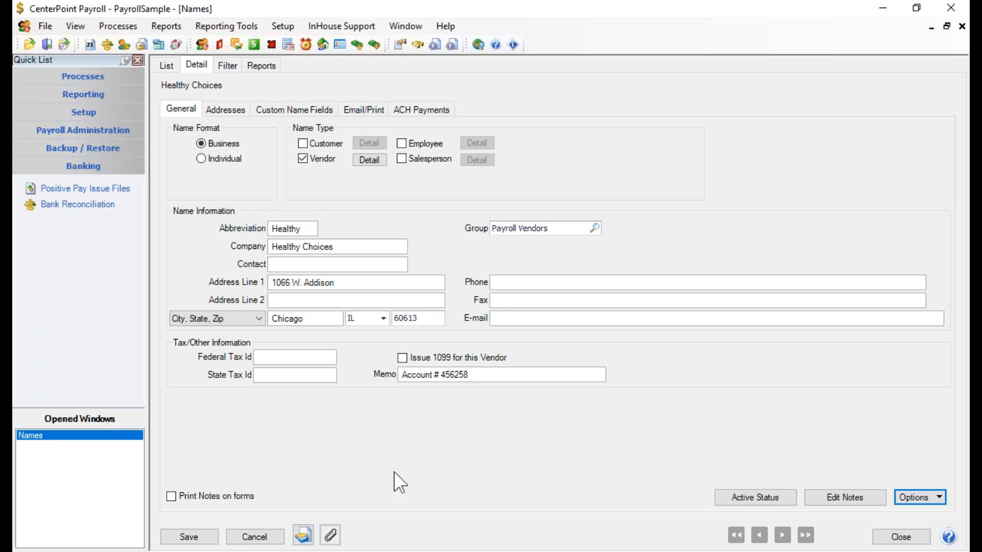
mouse_move(378, 546)
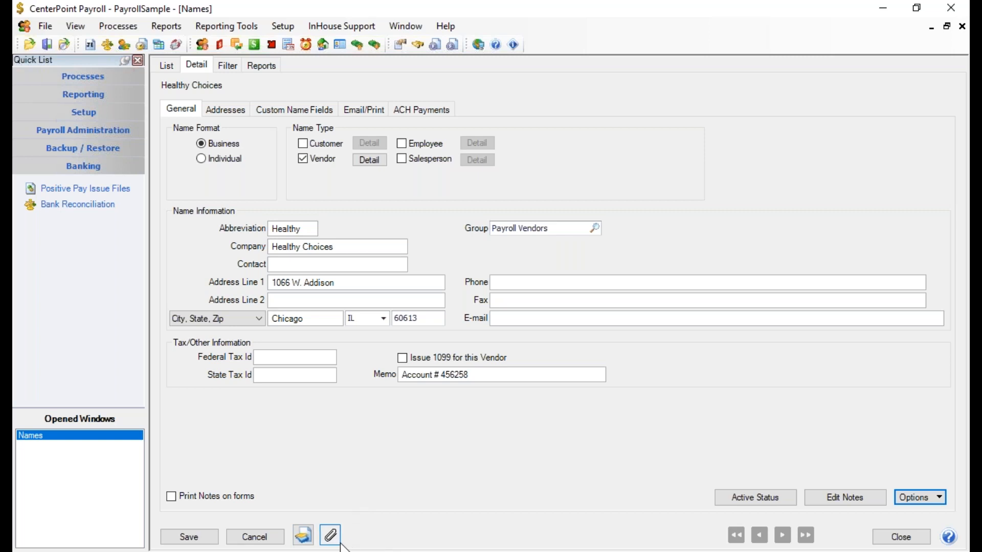
left_click(331, 534)
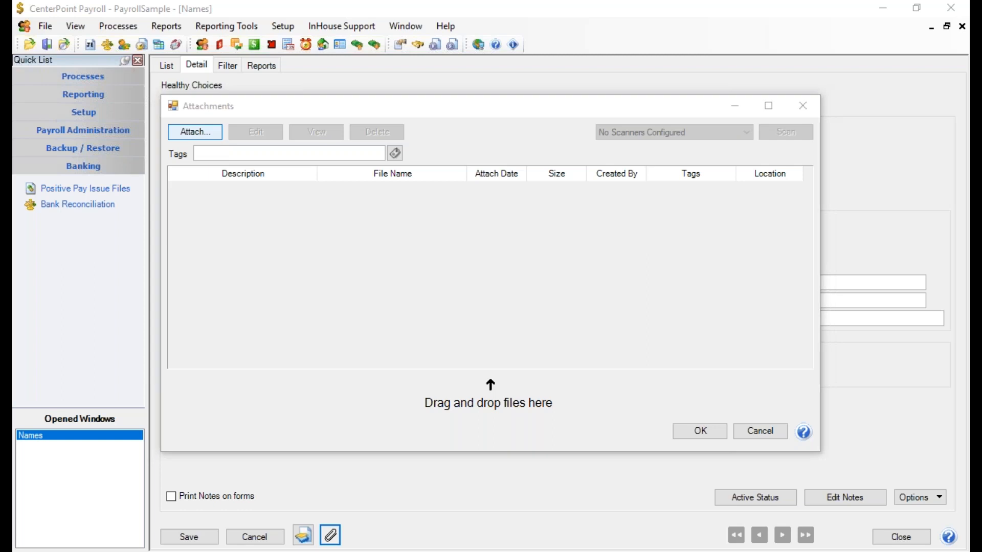
left_click(194, 132)
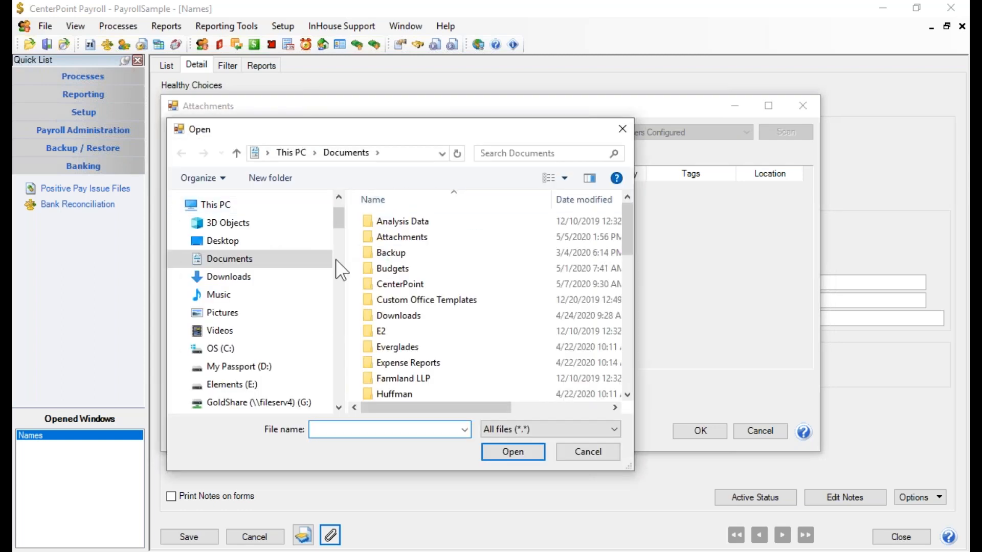
left_click(425, 300)
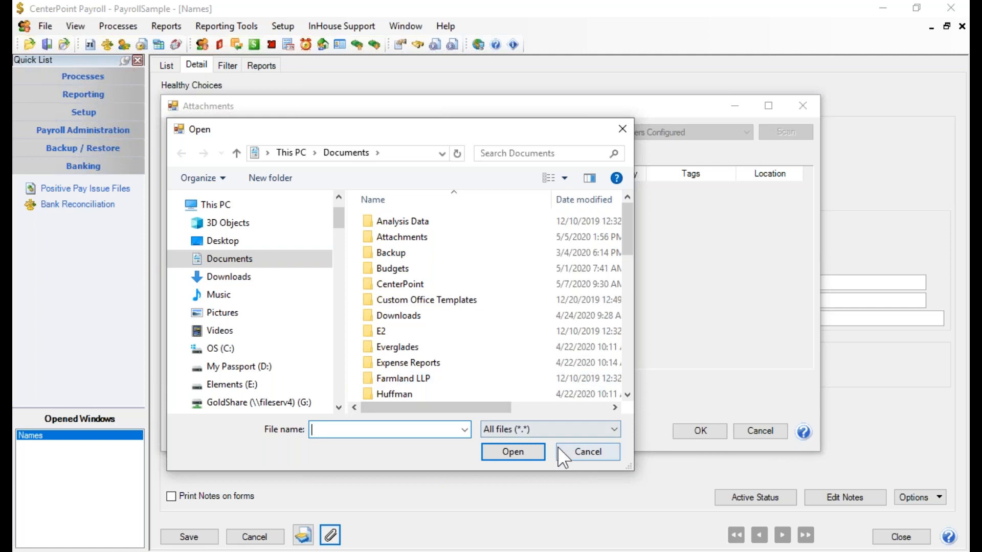
left_click(586, 450)
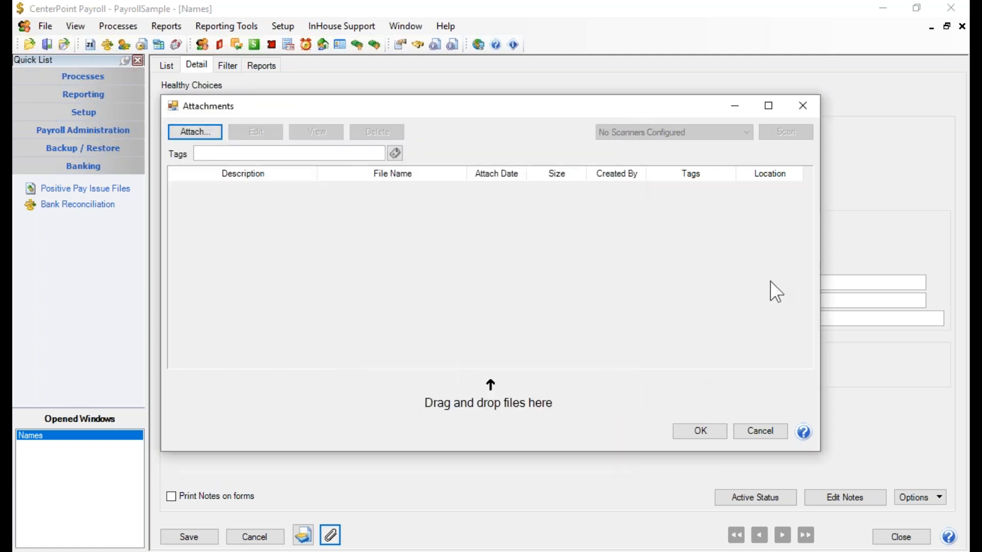
mouse_move(693, 378)
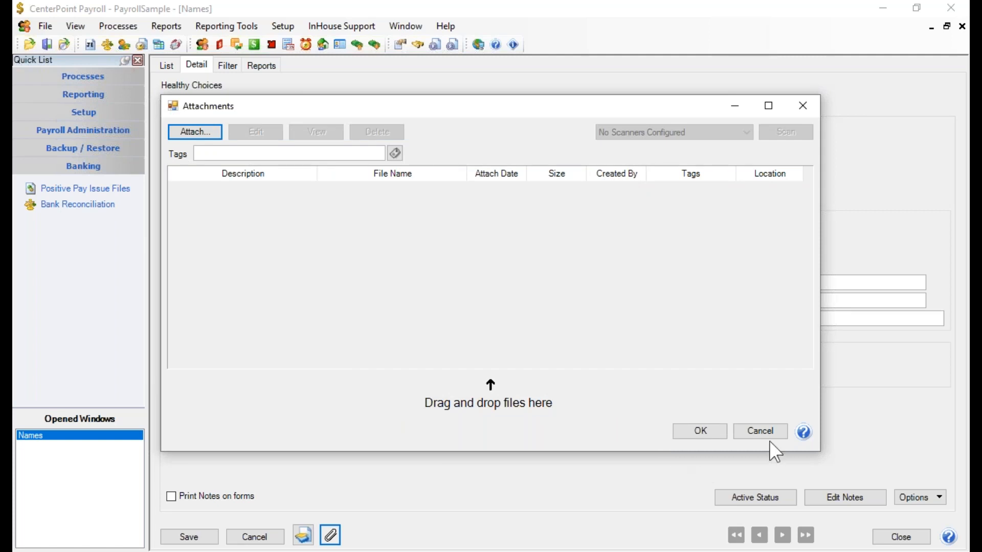
left_click(760, 431)
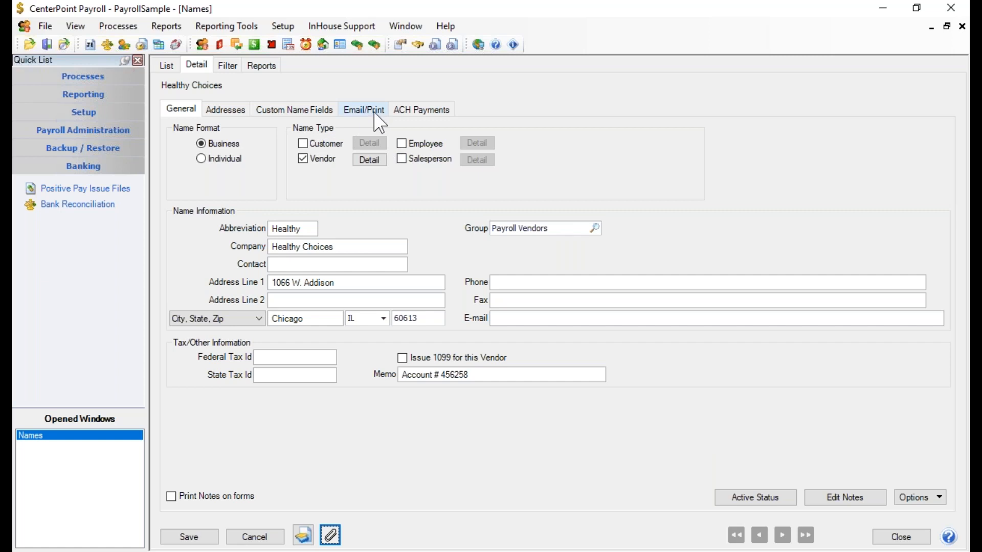
mouse_move(412, 116)
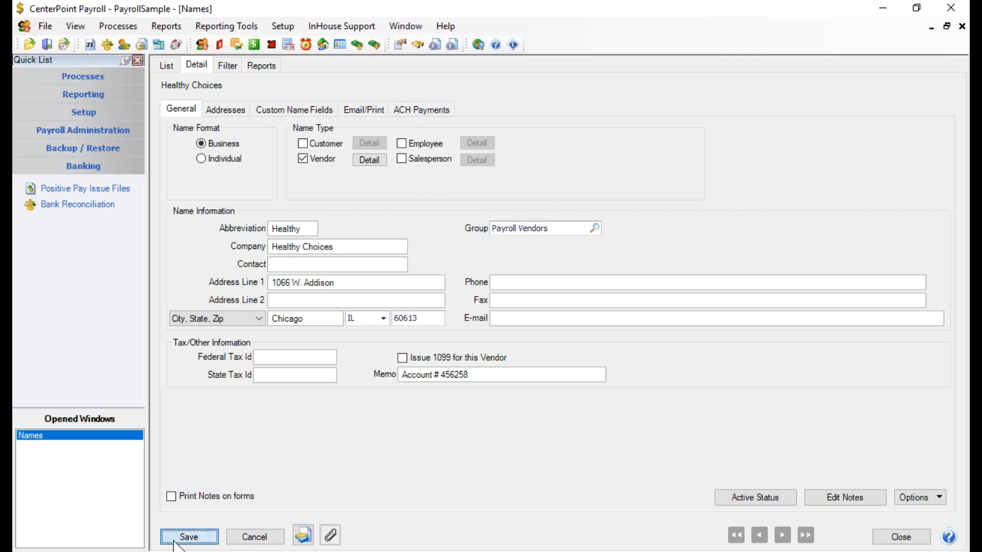
- Save the Healthy Choices vendor so it appears in the Names list with its Chicago address
left_click(188, 537)
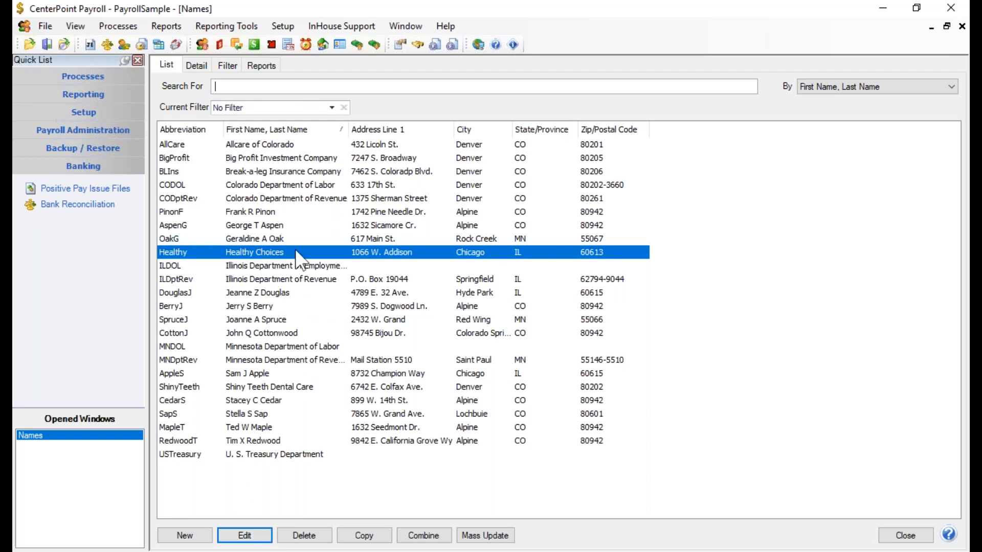
left_click(244, 534)
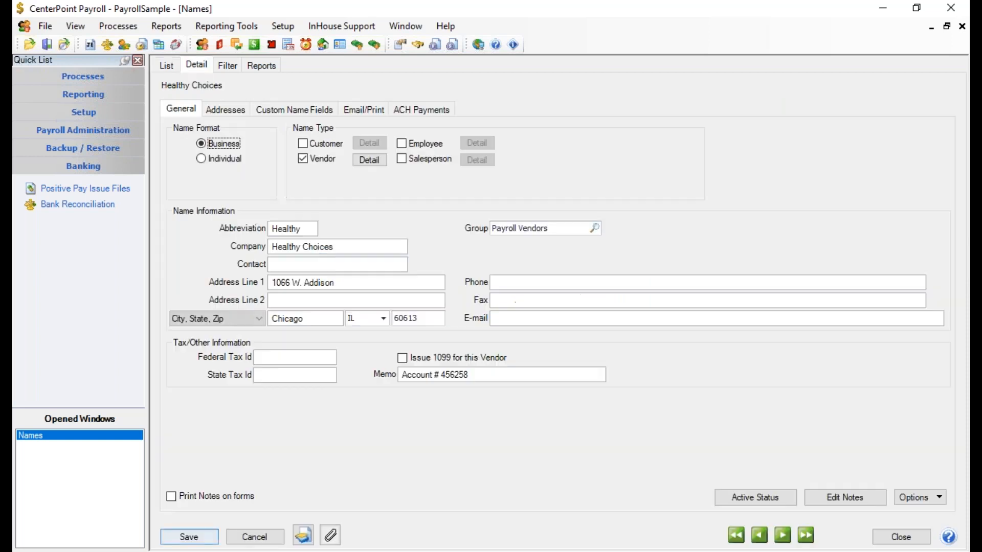
mouse_move(608, 427)
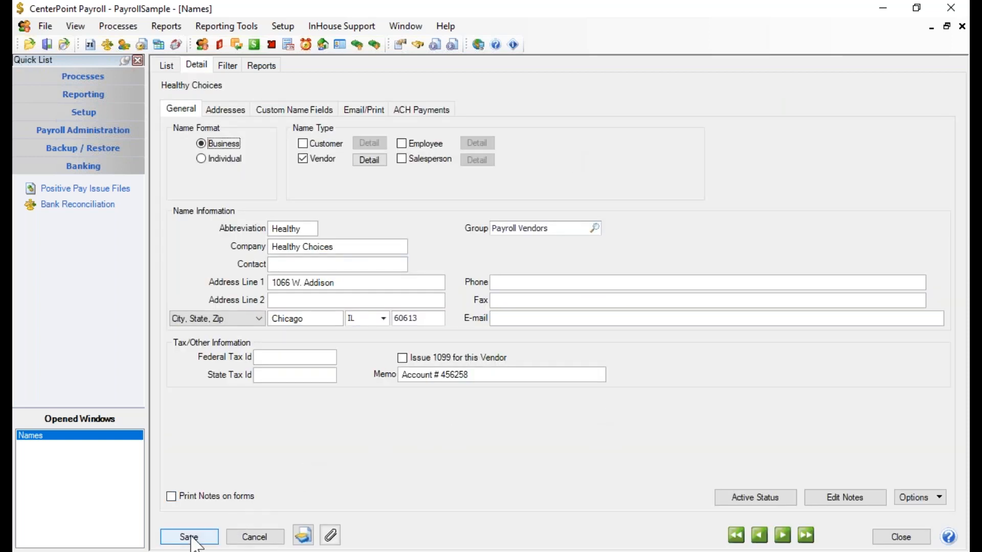
left_click(189, 537)
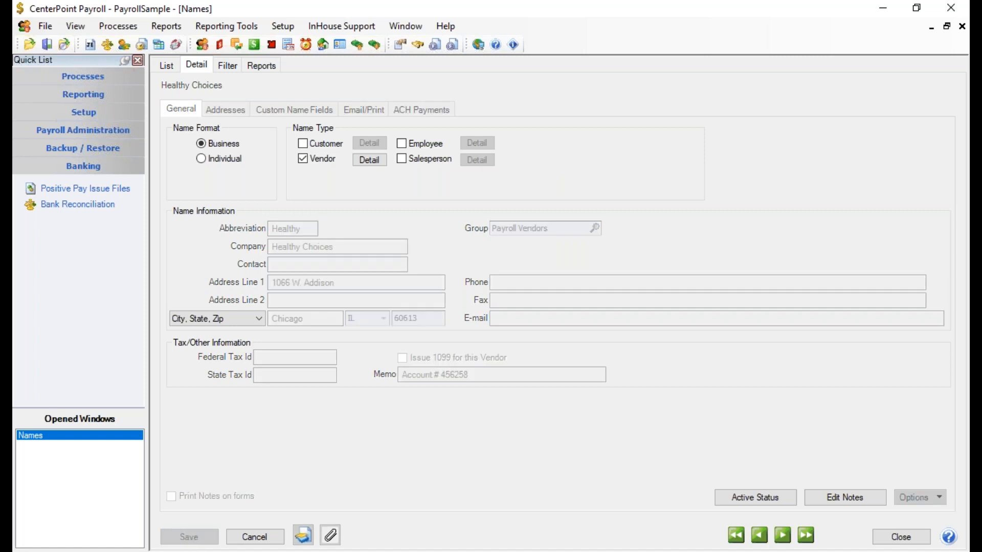
left_click(167, 66)
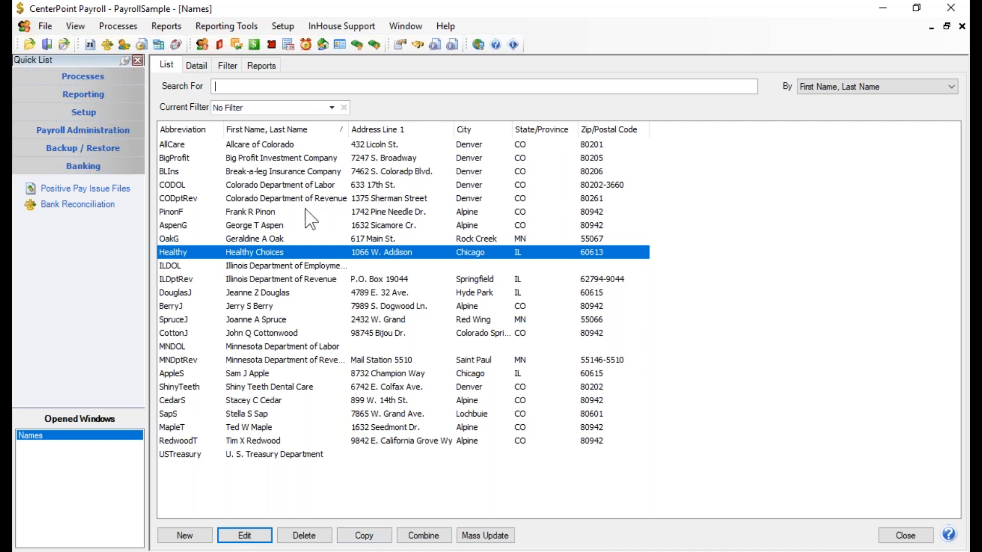
mouse_move(578, 262)
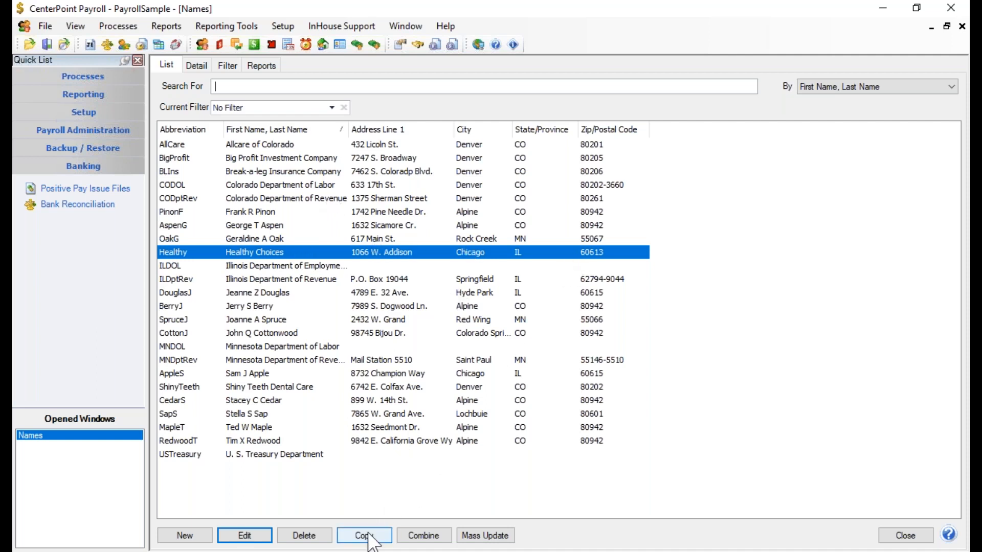
mouse_move(372, 528)
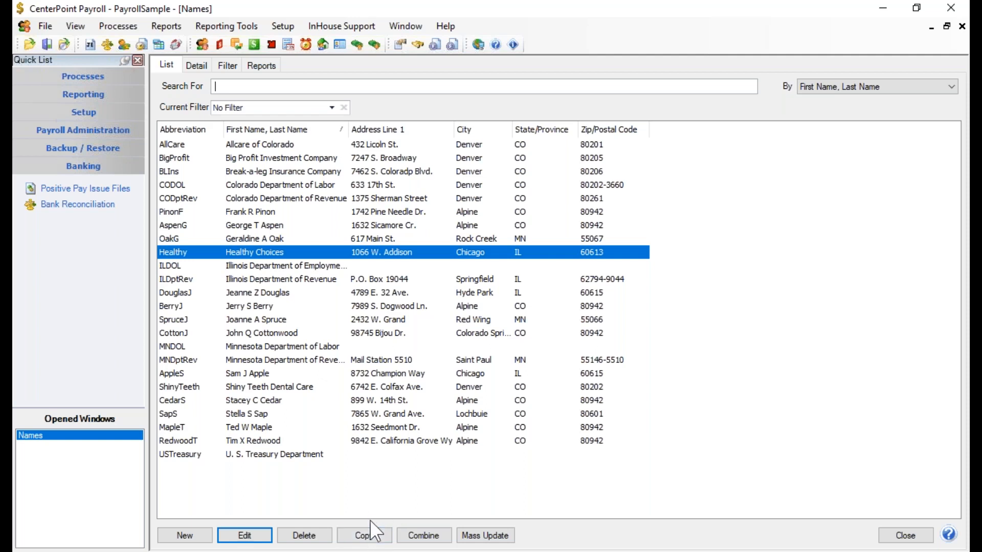